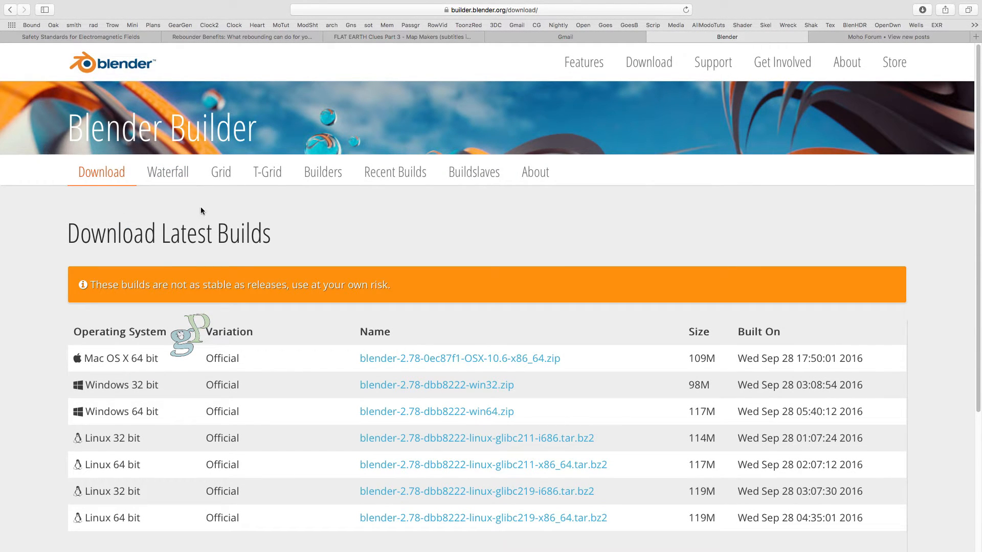
pyautogui.moveTo(178, 259)
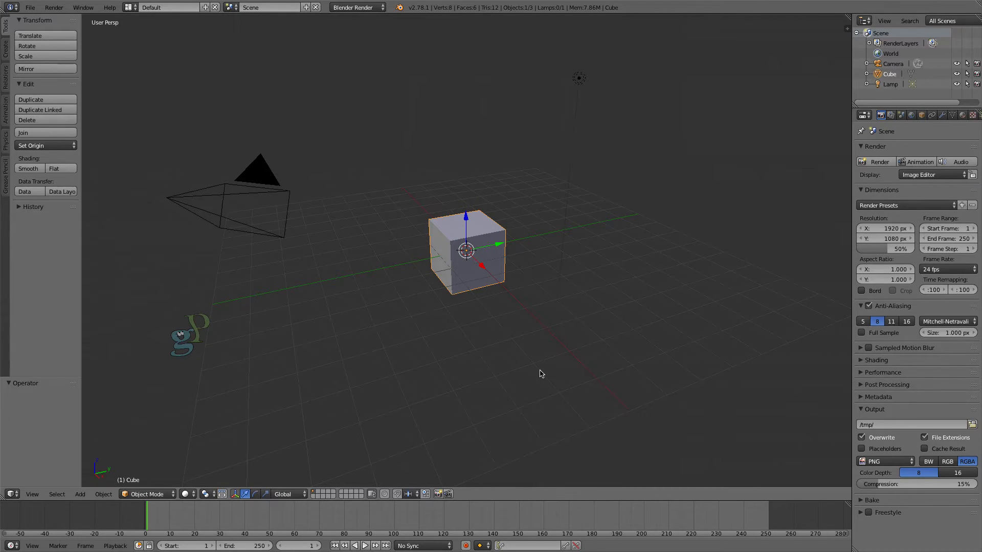
pyautogui.moveTo(266, 395)
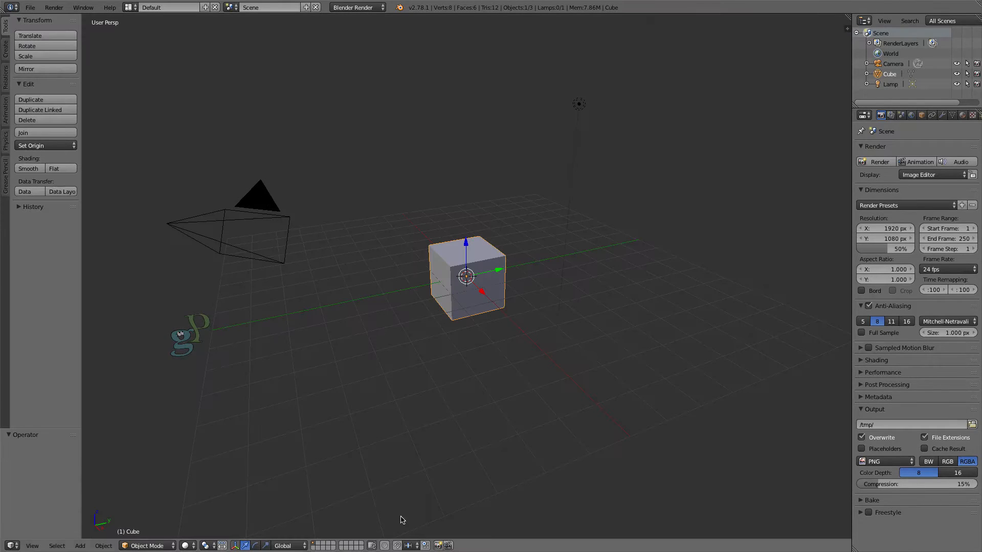
pyautogui.moveTo(582, 258)
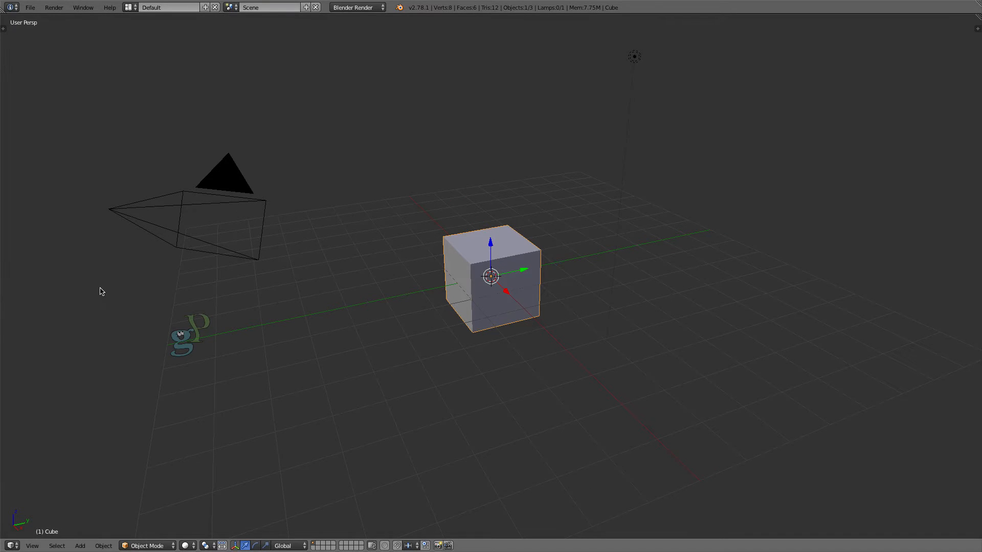
pyautogui.moveTo(726, 314)
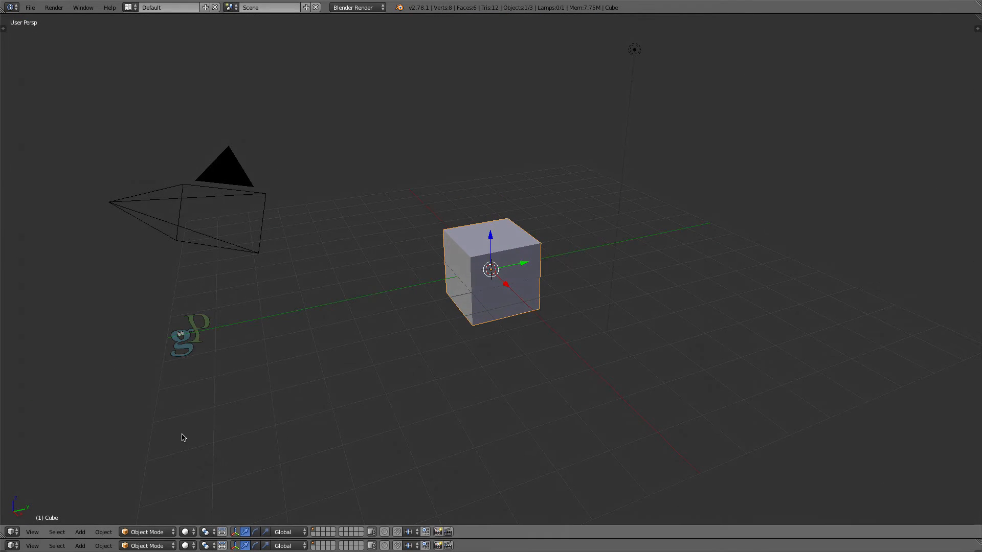
pyautogui.moveTo(454, 506)
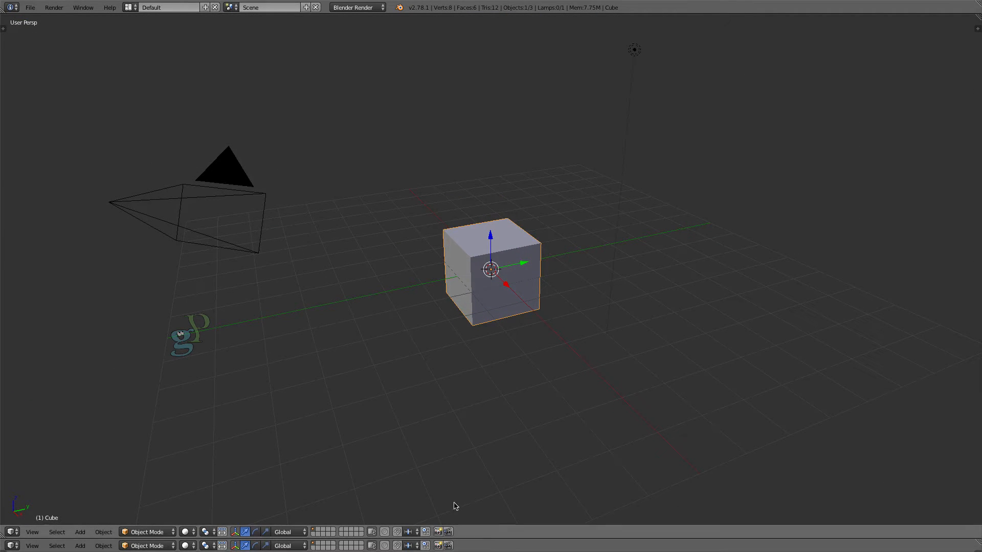
pyautogui.moveTo(10, 545)
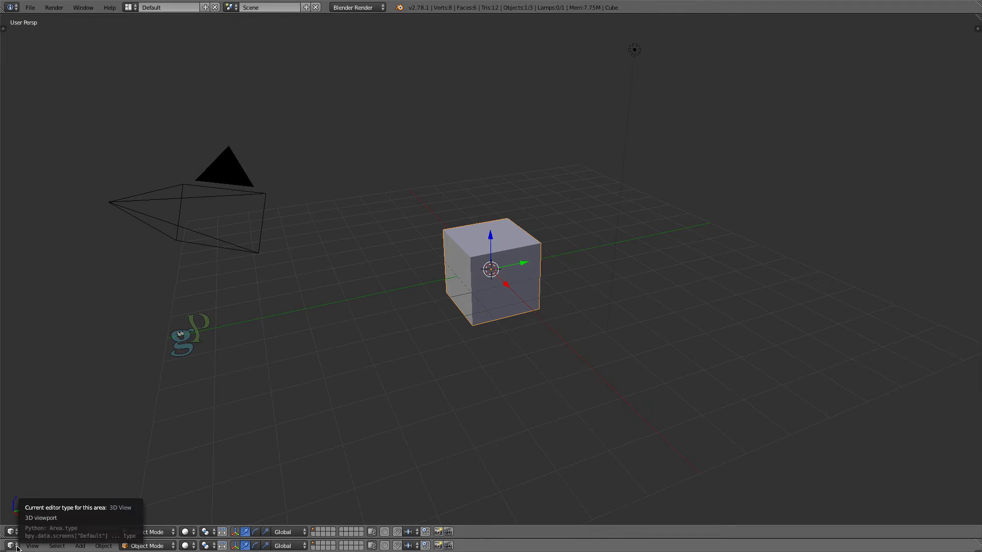
# Step: Make the lower area a Dope Sheet and switch it to Grease Pencil mode
pyautogui.click(10, 545)
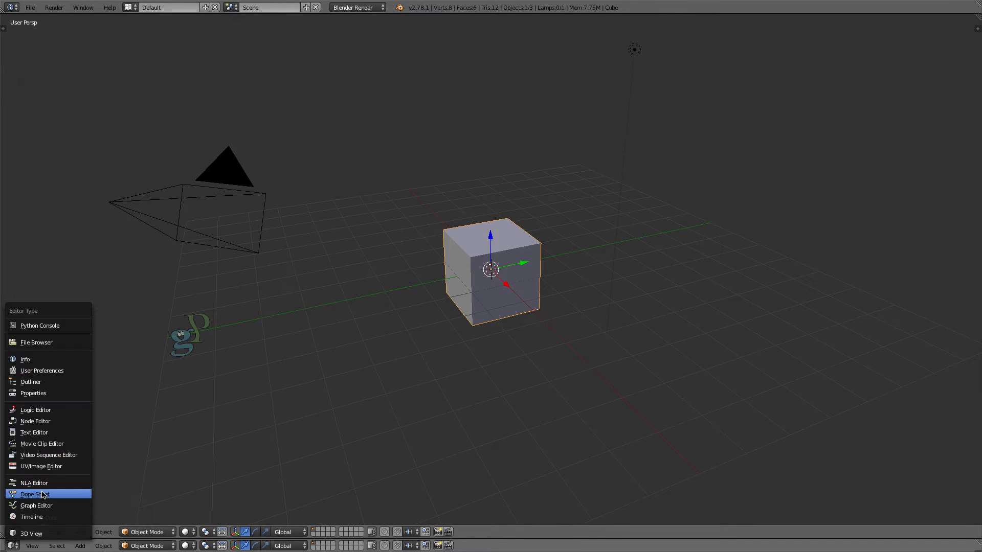
pyautogui.click(32, 494)
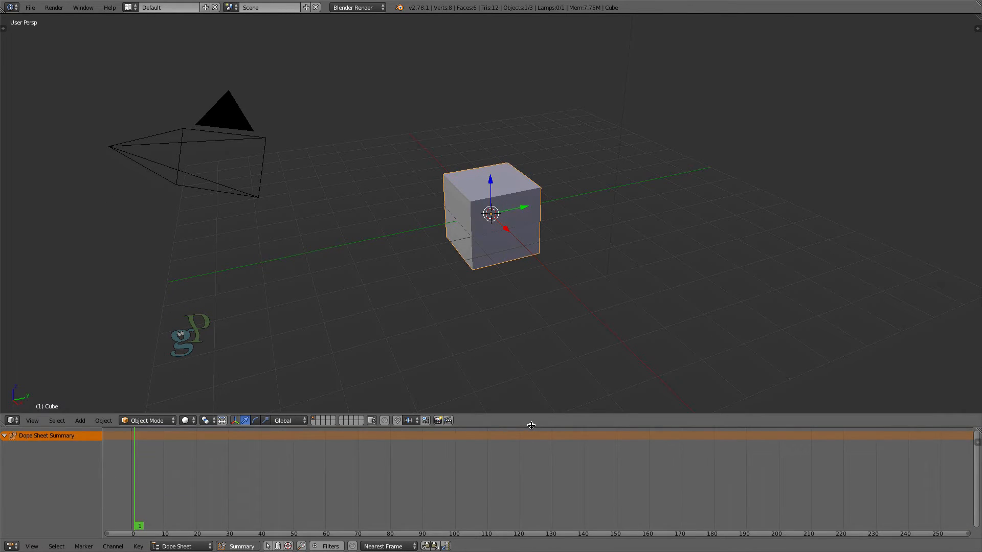
pyautogui.click(177, 546)
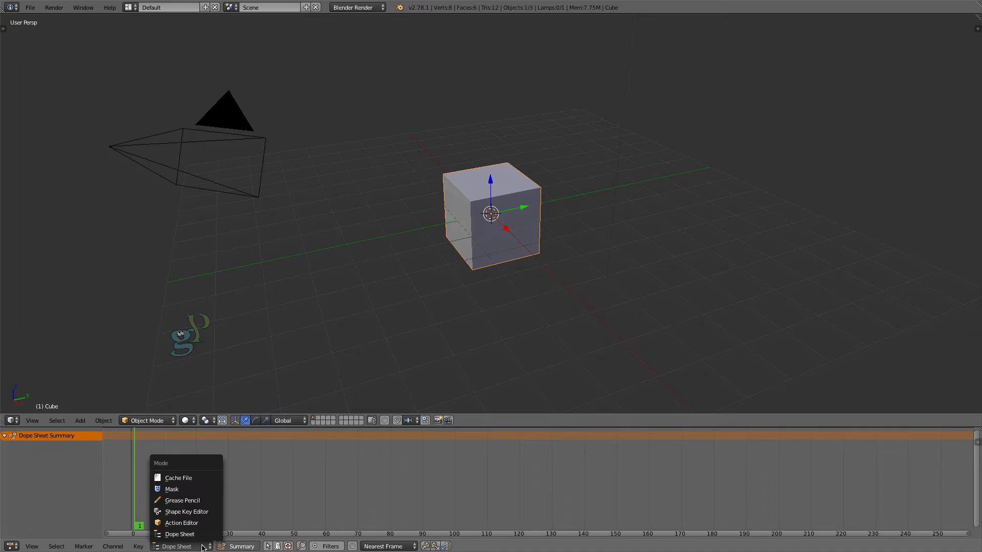
pyautogui.click(182, 501)
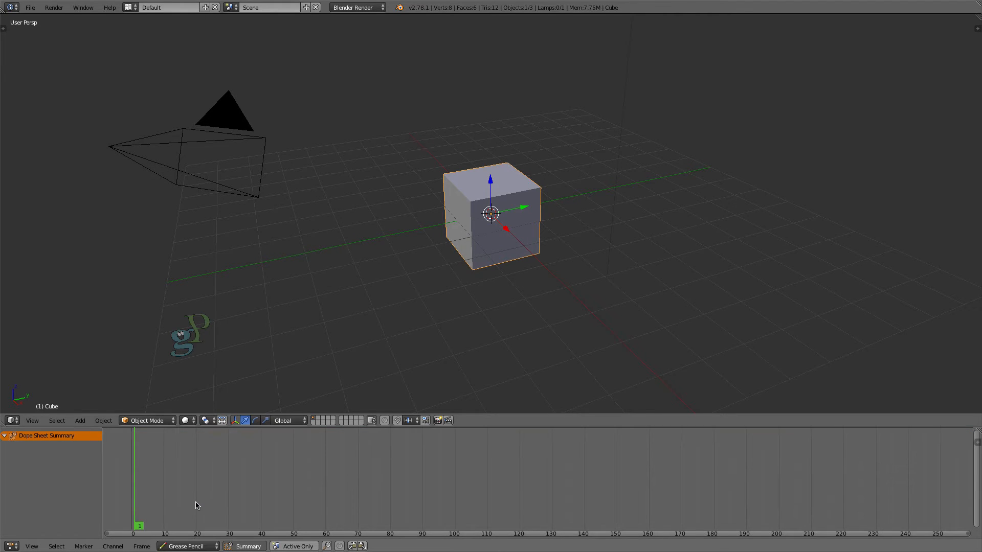
pyautogui.moveTo(881, 117)
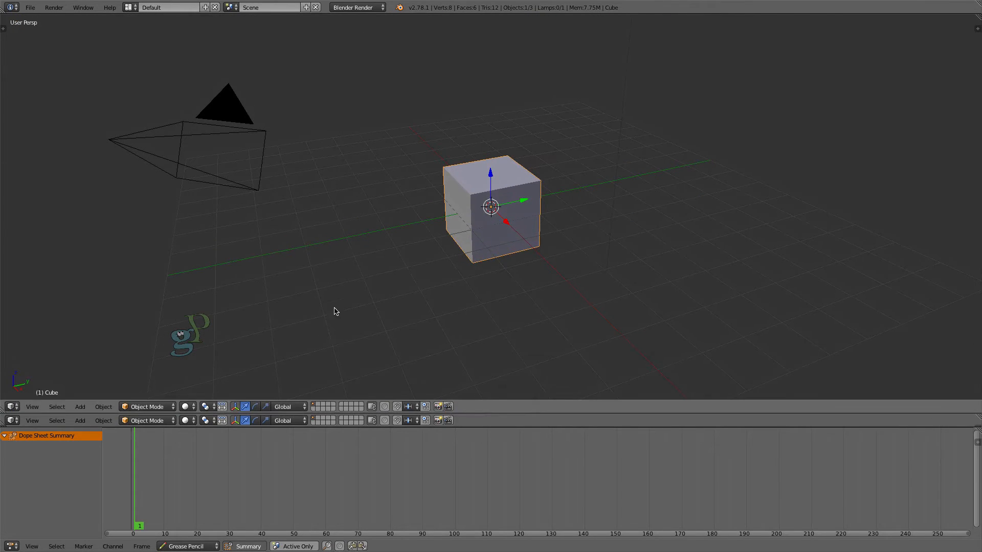
# Step: Make the new strip above the Dope Sheet a Timeline editor
pyautogui.click(10, 406)
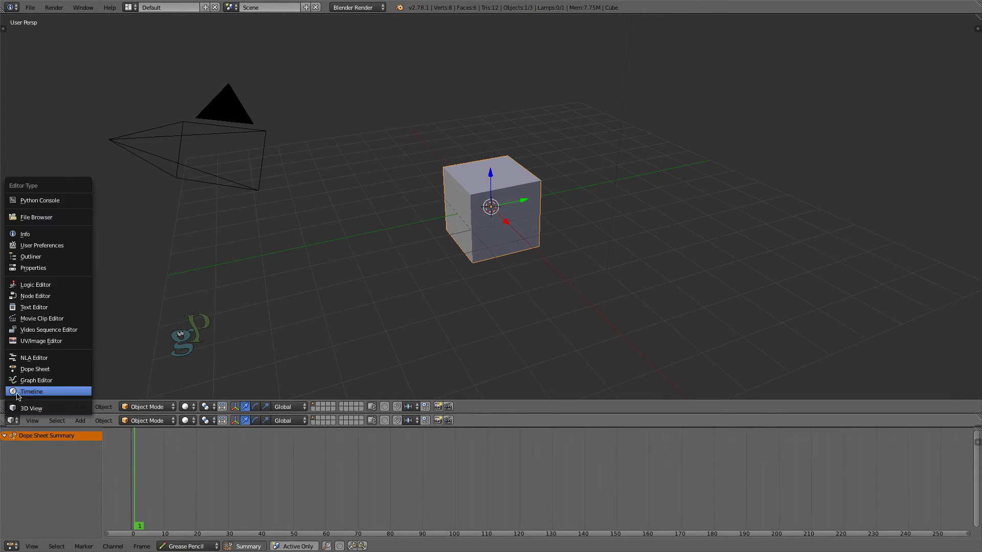
pyautogui.click(32, 391)
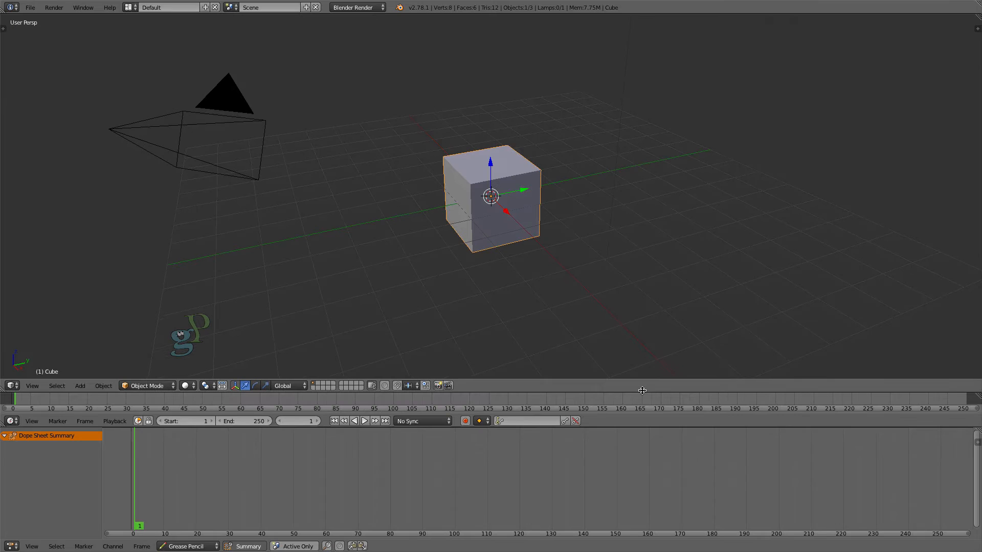
pyautogui.moveTo(41, 37)
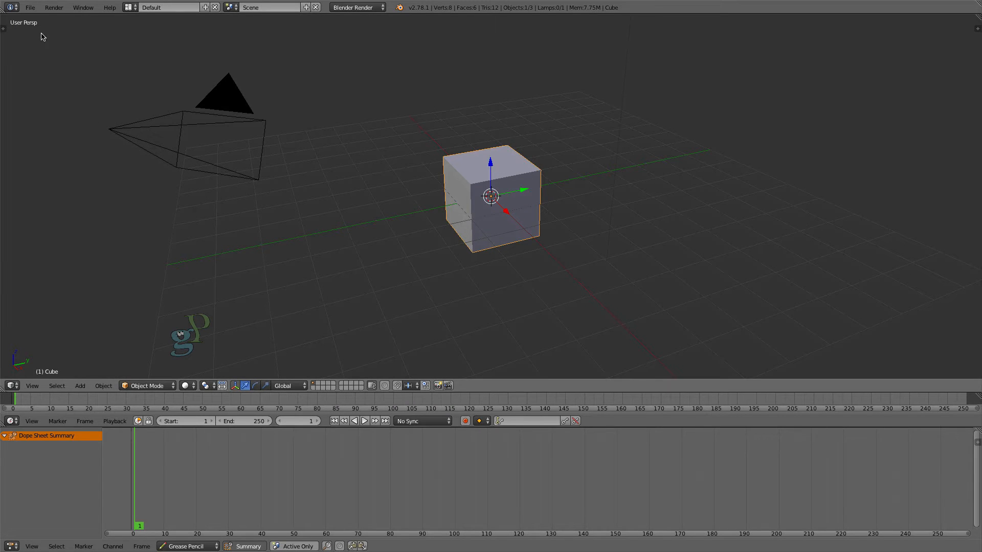
# Step: Bring up User Preferences from the File menu on the Interface tab
pyautogui.click(29, 7)
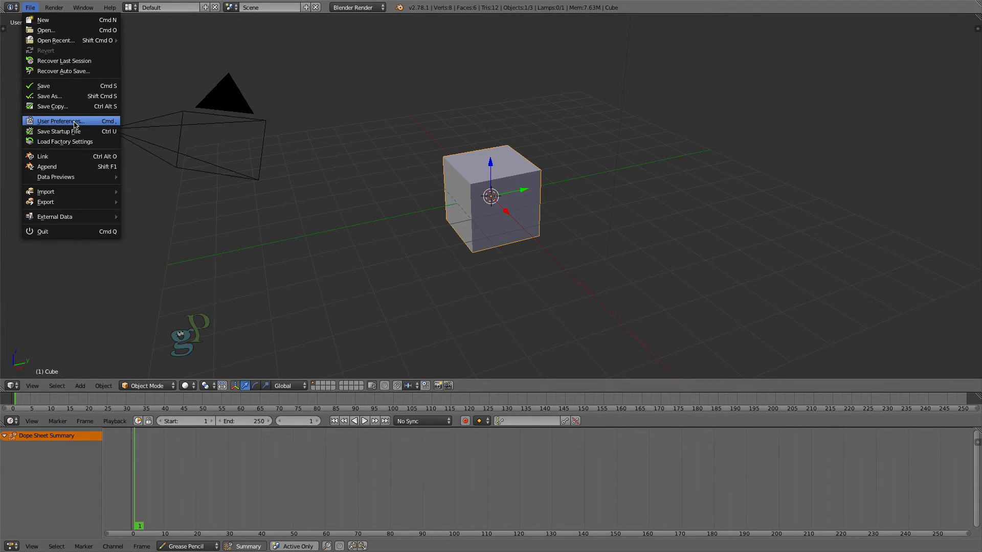
pyautogui.click(59, 121)
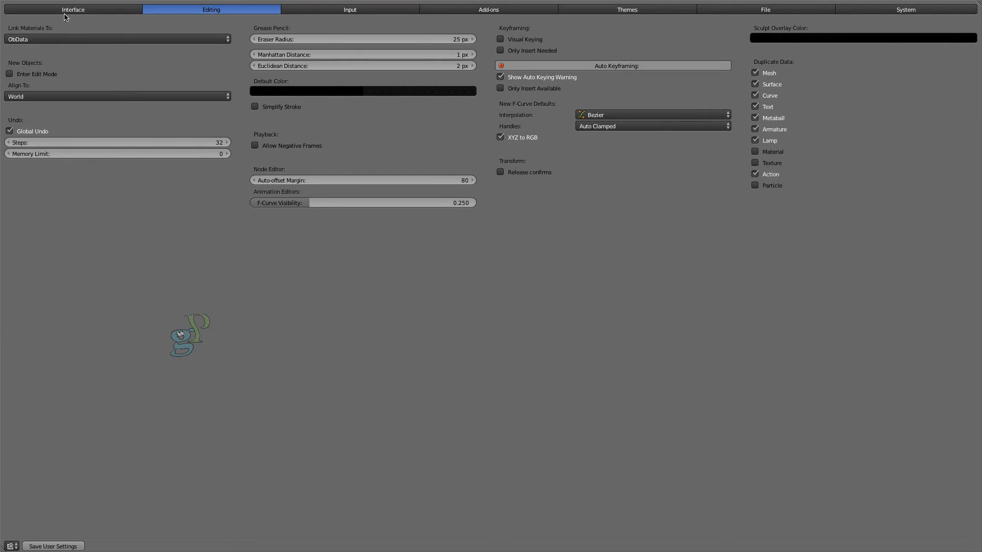
pyautogui.click(72, 9)
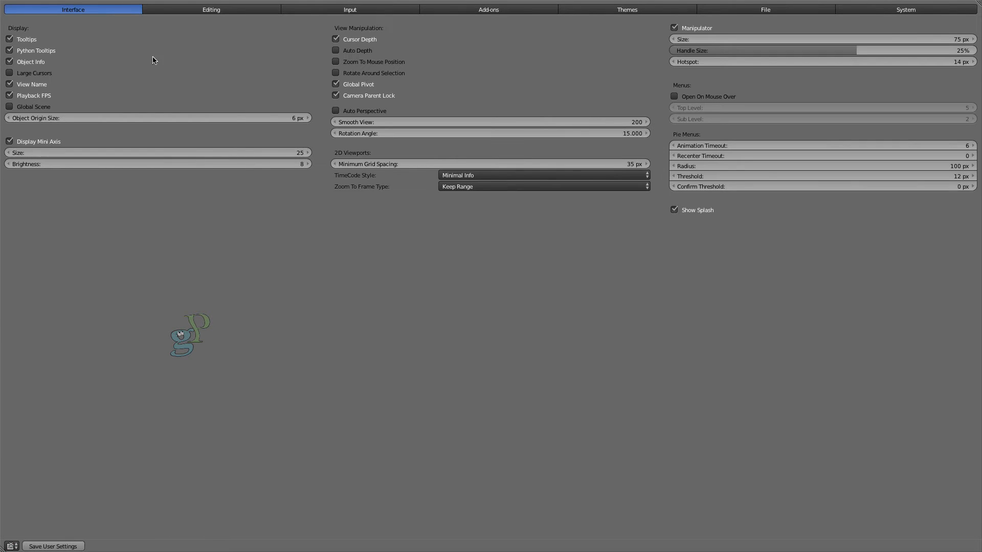
pyautogui.moveTo(376, 24)
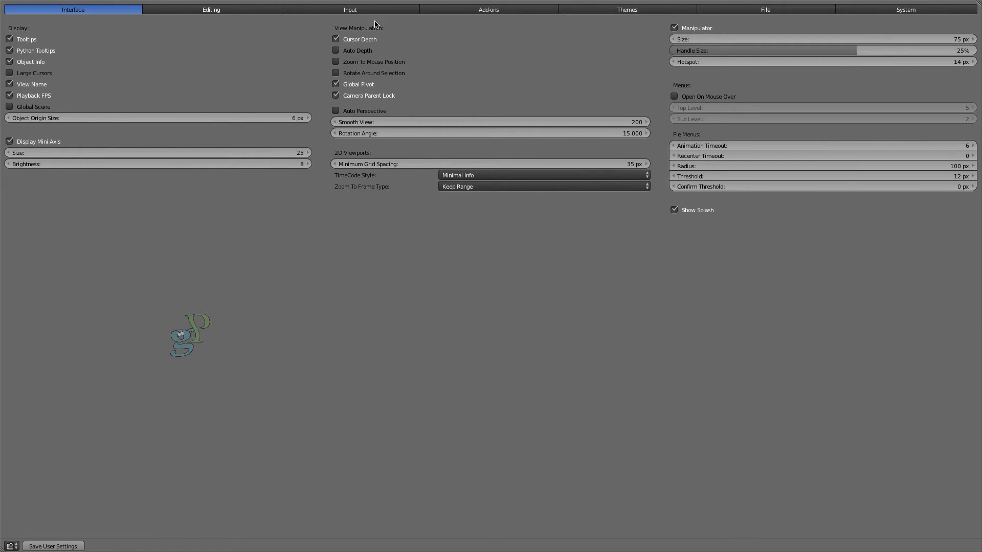
# Step: Enable Auto Depth, Zoom To Mouse Position, Rotate Around Selection and Auto Perspective
pyautogui.click(335, 50)
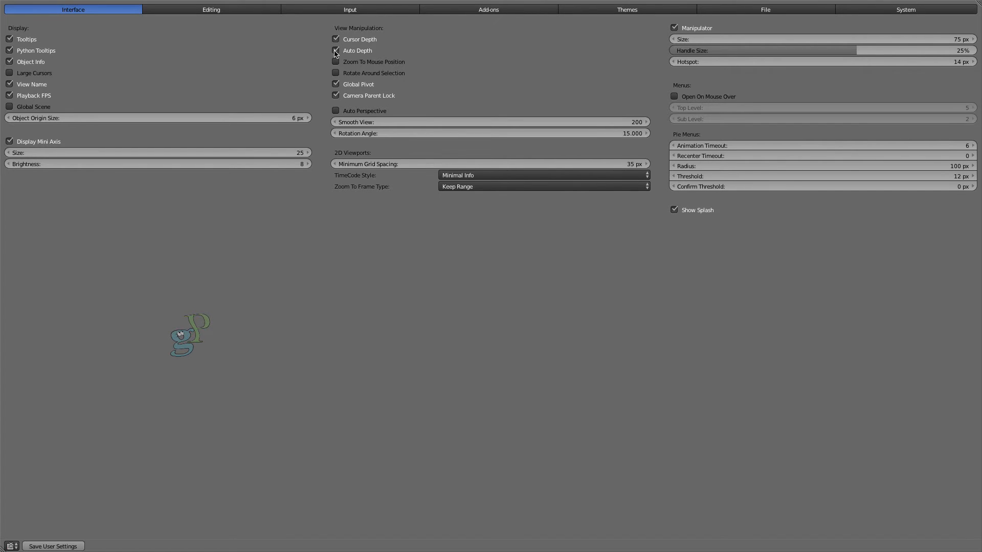
pyautogui.click(336, 61)
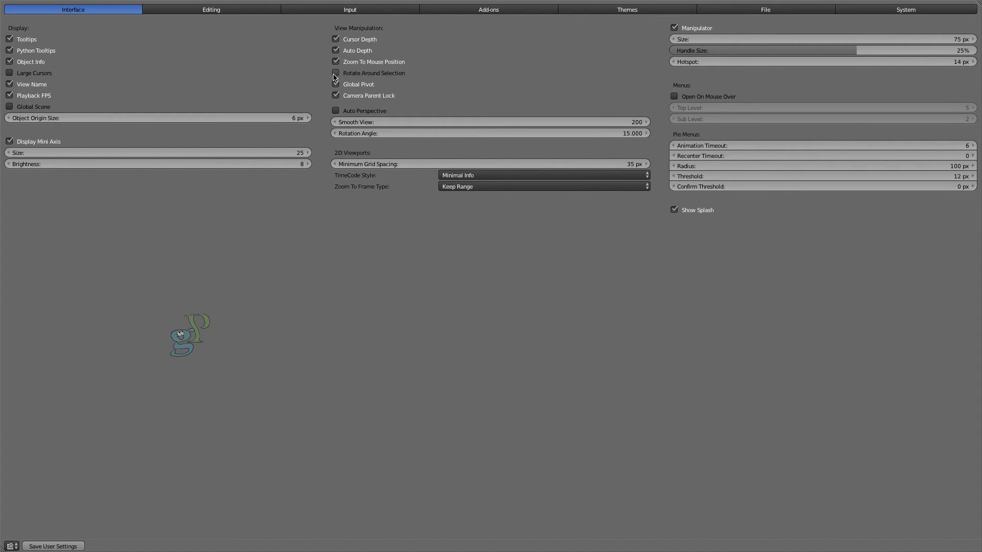
pyautogui.click(336, 73)
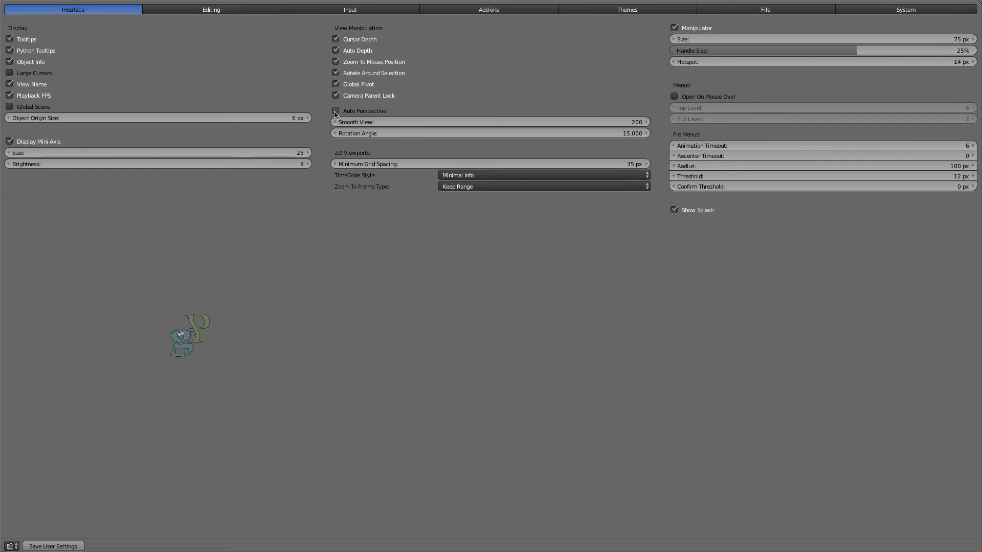
pyautogui.click(335, 111)
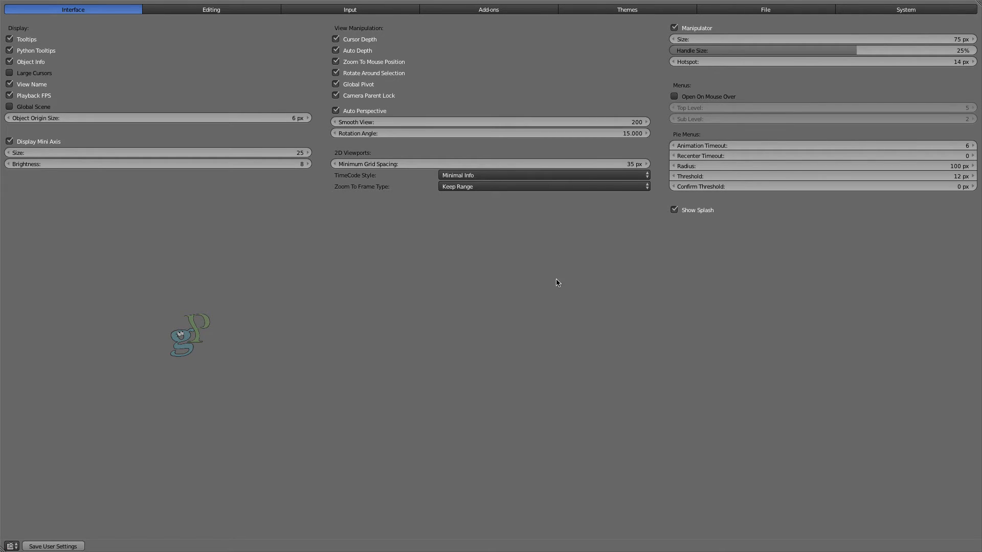
pyautogui.moveTo(675, 211)
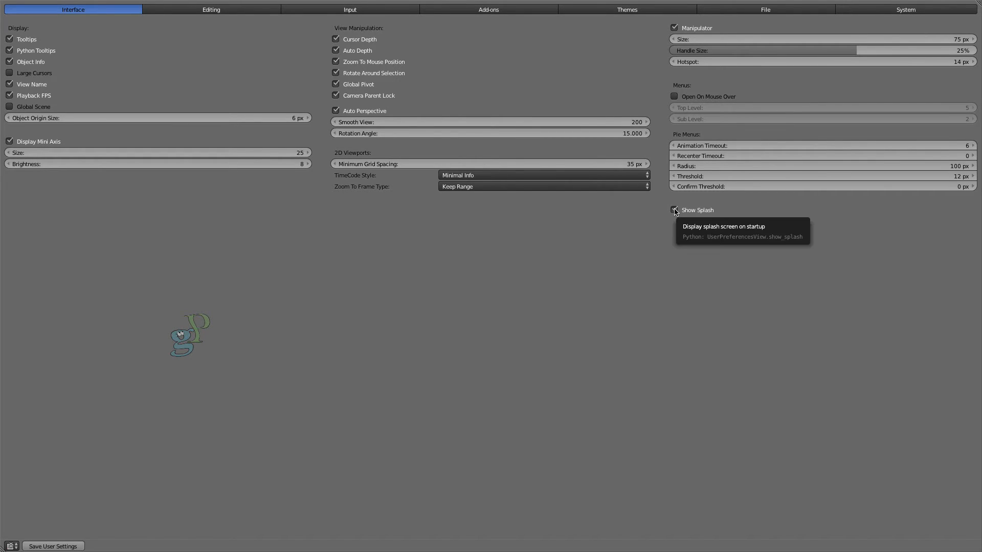
pyautogui.moveTo(256, 12)
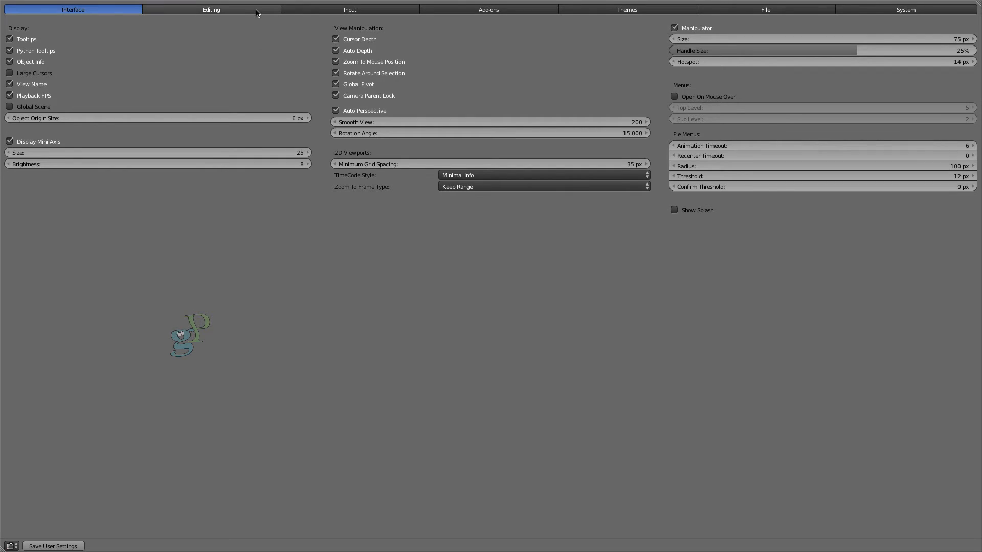
# Step: In Editing preferences set the Grease Pencil default colour to dark brown and enable Simplify Stroke
pyautogui.click(211, 9)
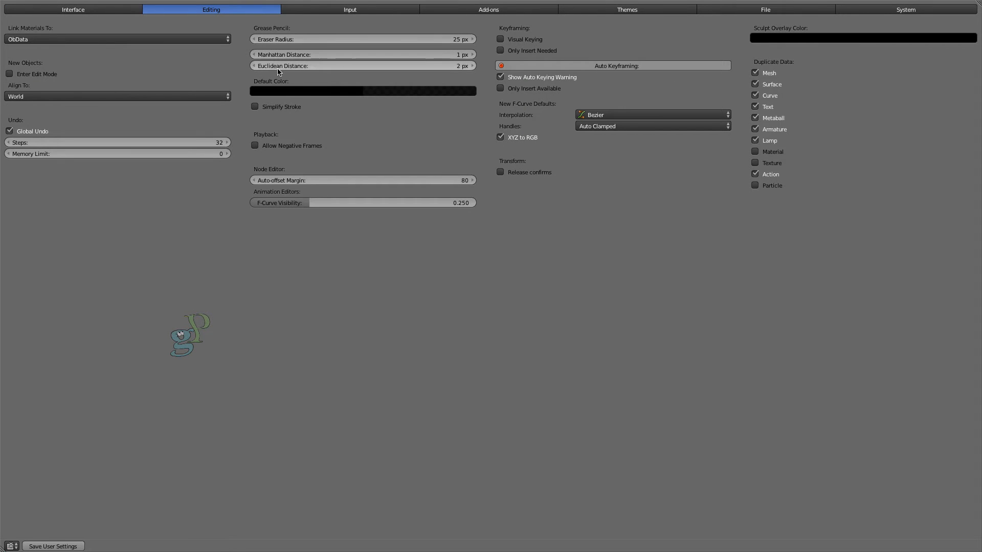
pyautogui.moveTo(339, 117)
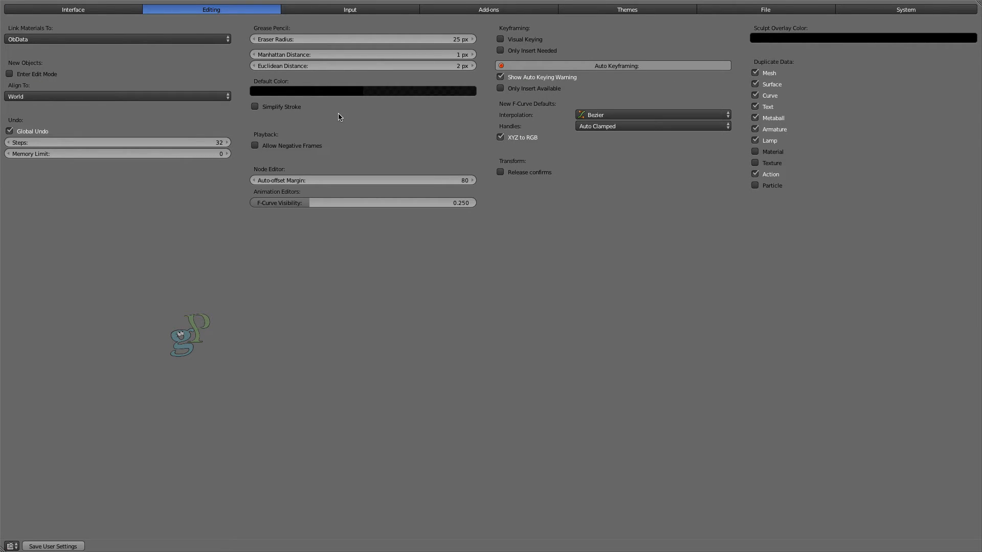
pyautogui.click(362, 90)
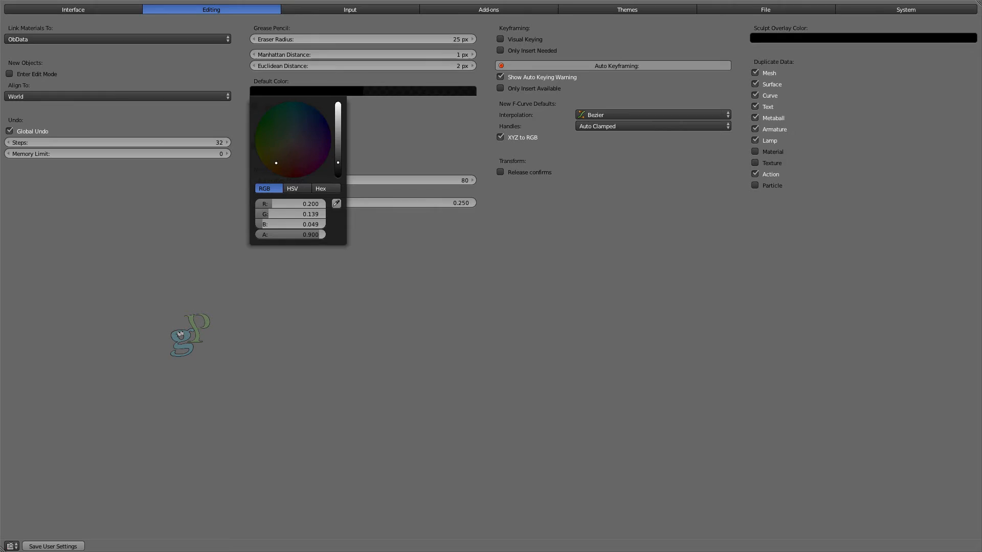
pyautogui.click(350, 138)
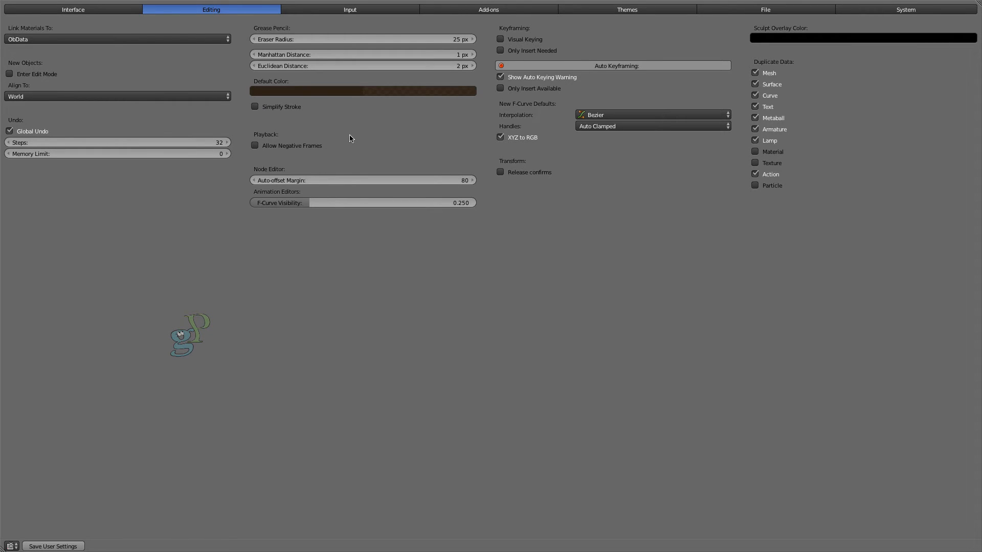
pyautogui.moveTo(279, 103)
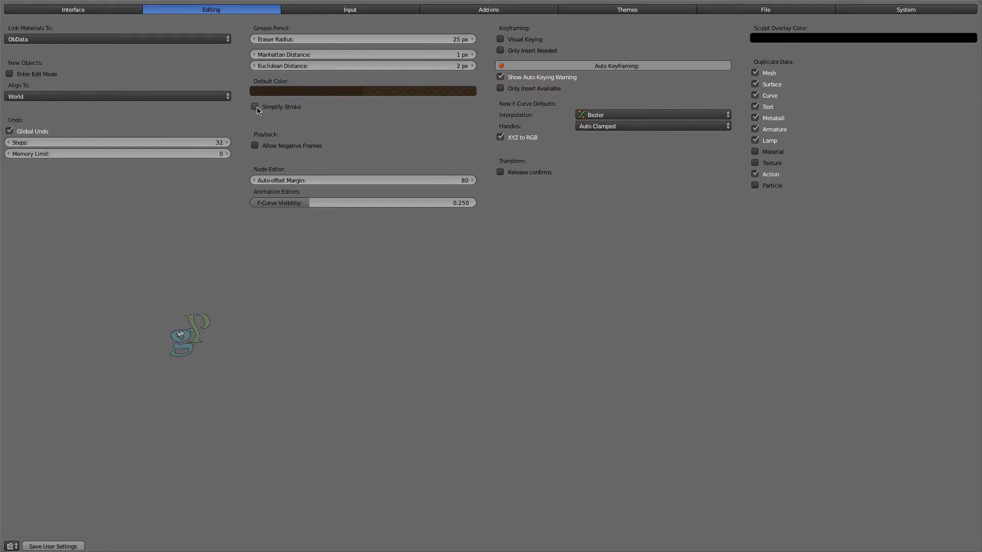
pyautogui.click(254, 107)
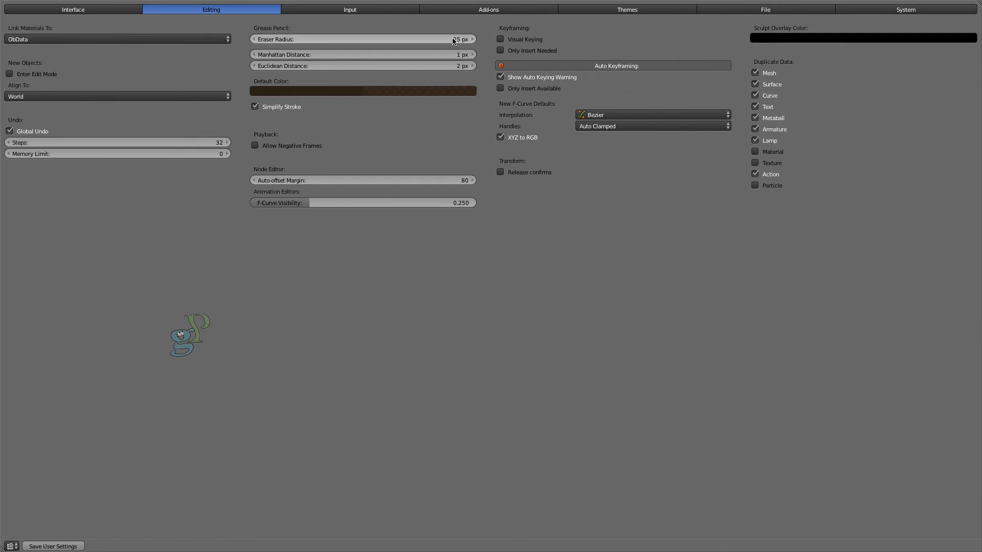
# Step: In Input preferences set Select With to the left mouse button
pyautogui.click(350, 9)
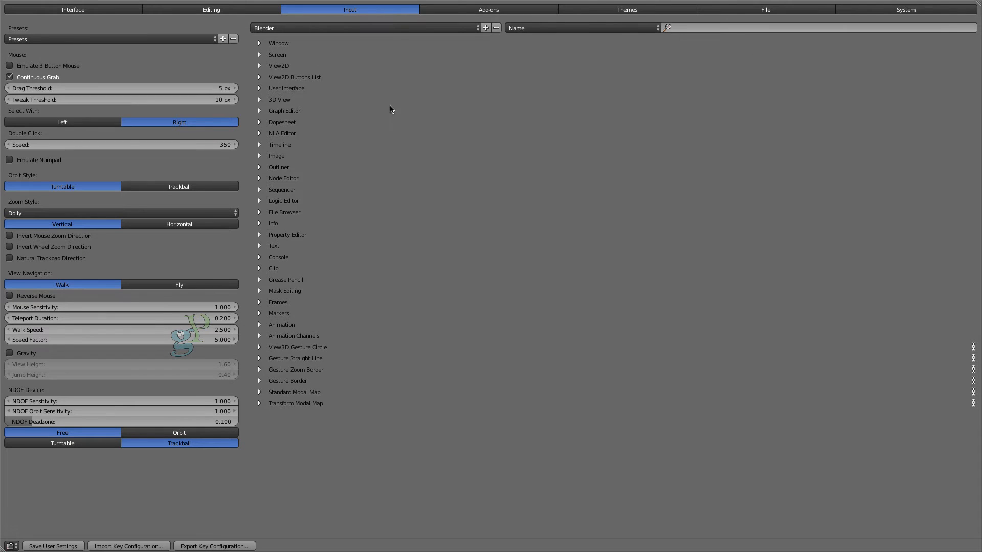
pyautogui.click(63, 122)
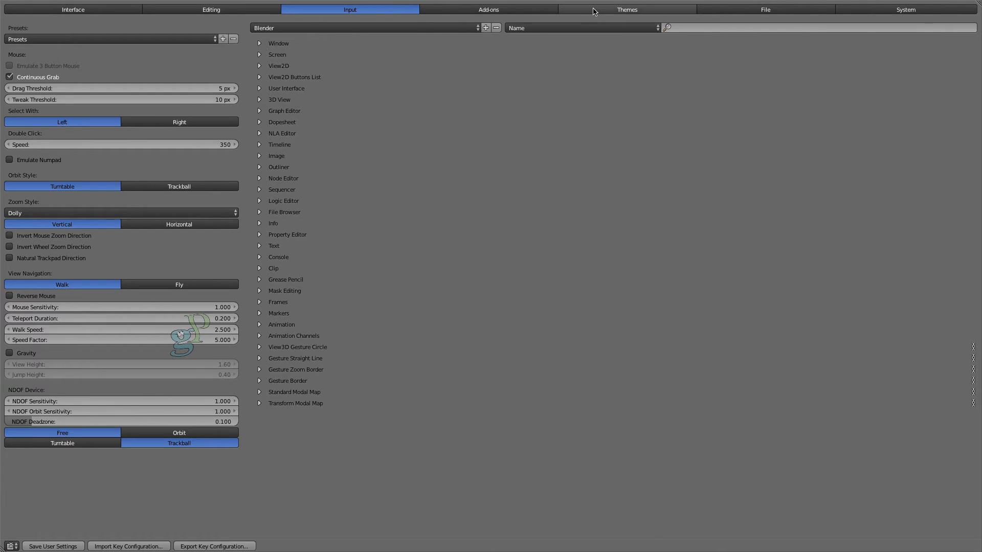
# Step: In Themes show the 3D View colours and inspect the background Gradient High/Off picker
pyautogui.click(621, 9)
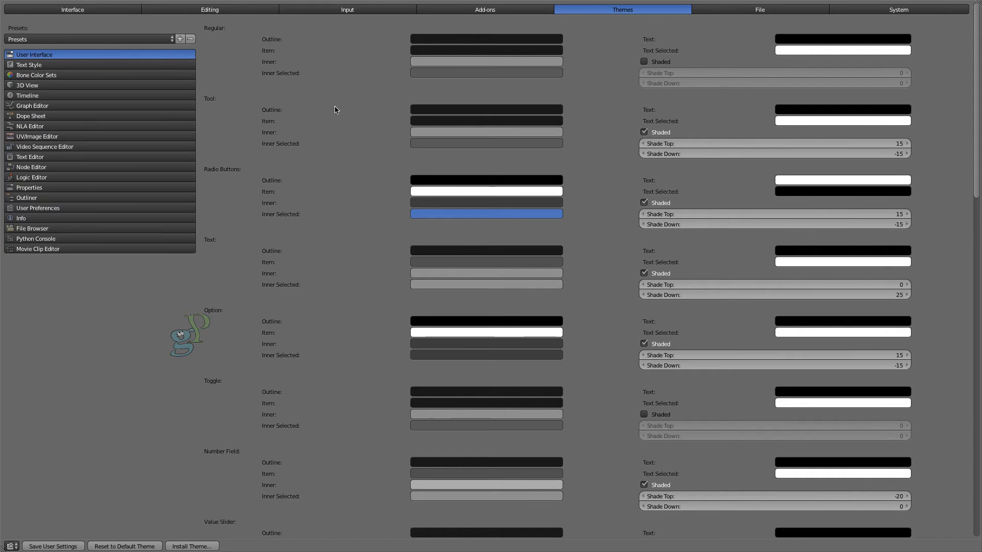
pyautogui.click(27, 85)
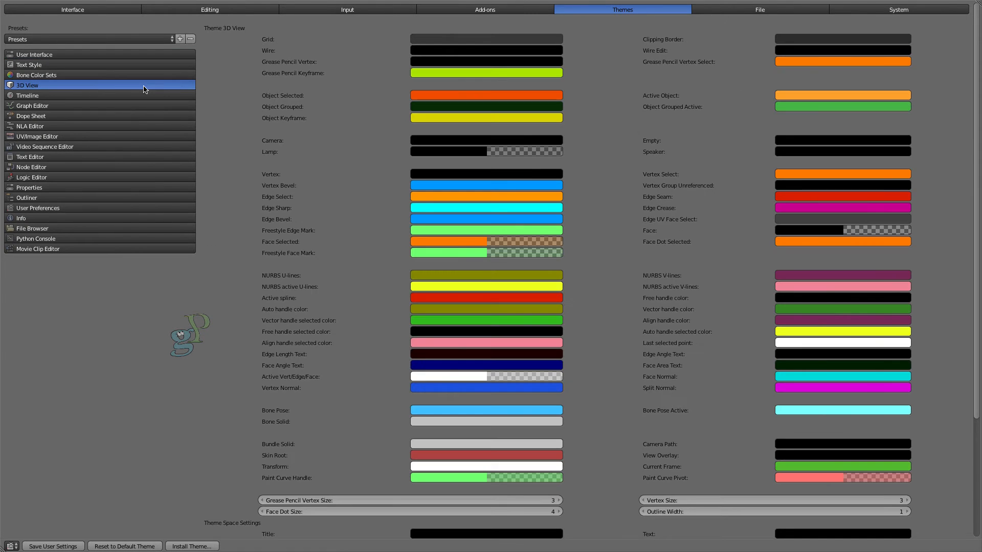
pyautogui.scroll(-3)
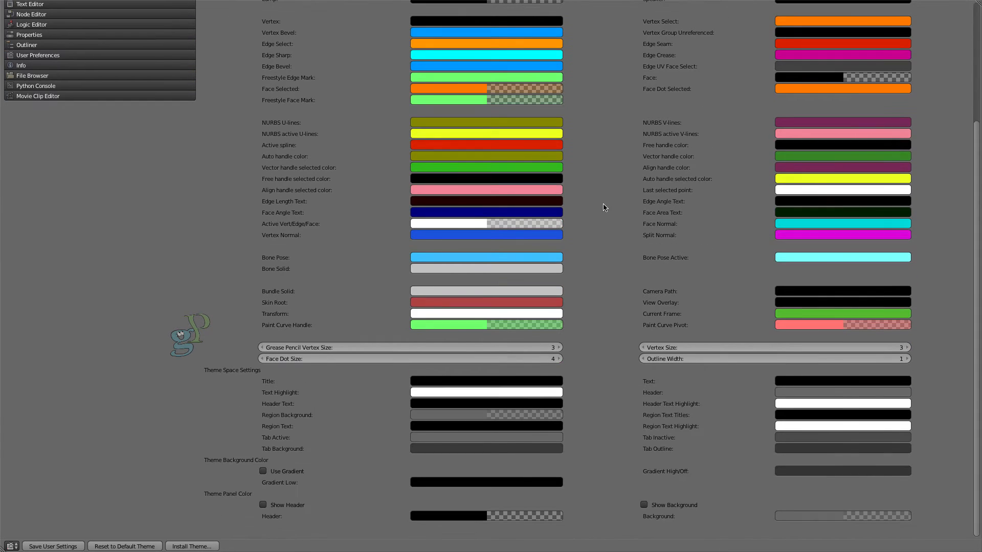
pyautogui.moveTo(807, 480)
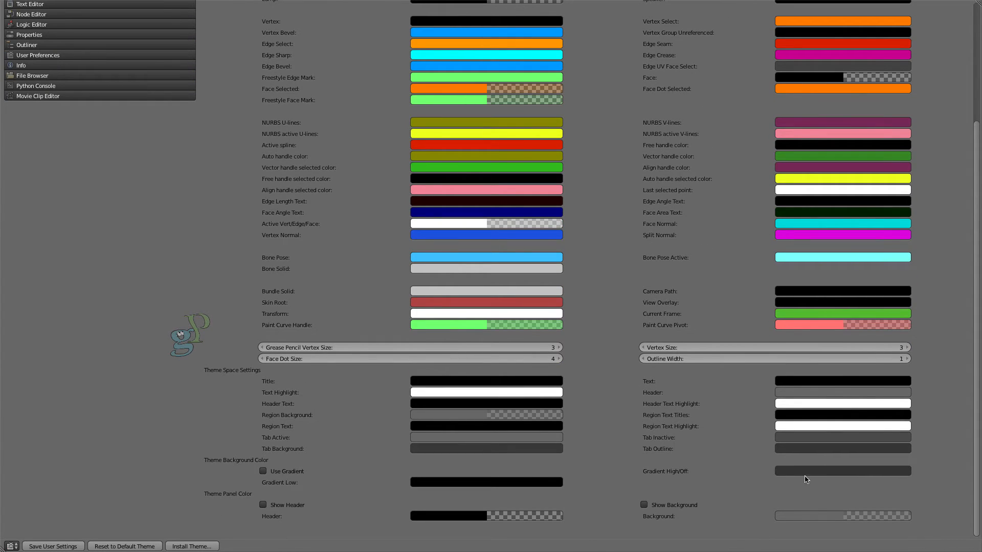
pyautogui.click(842, 470)
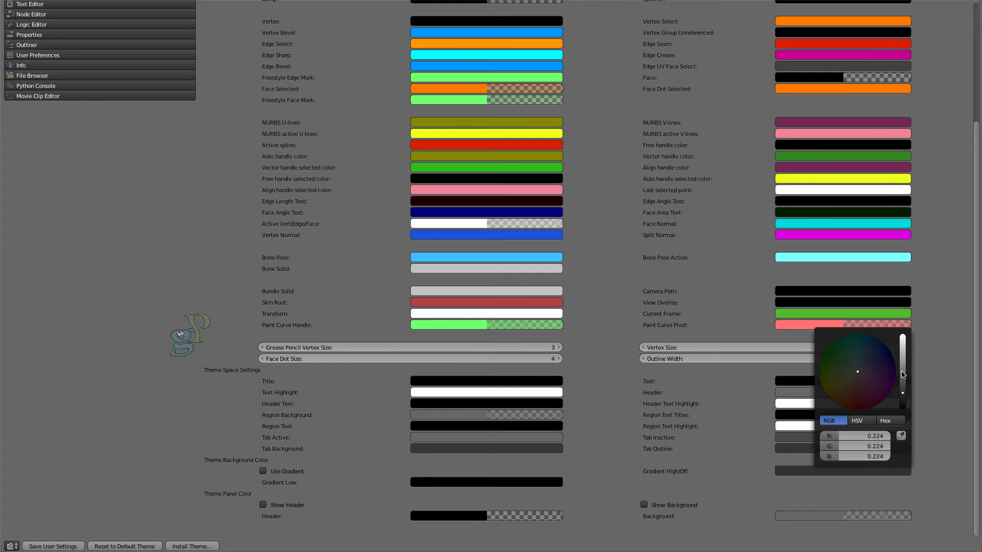
pyautogui.click(546, 350)
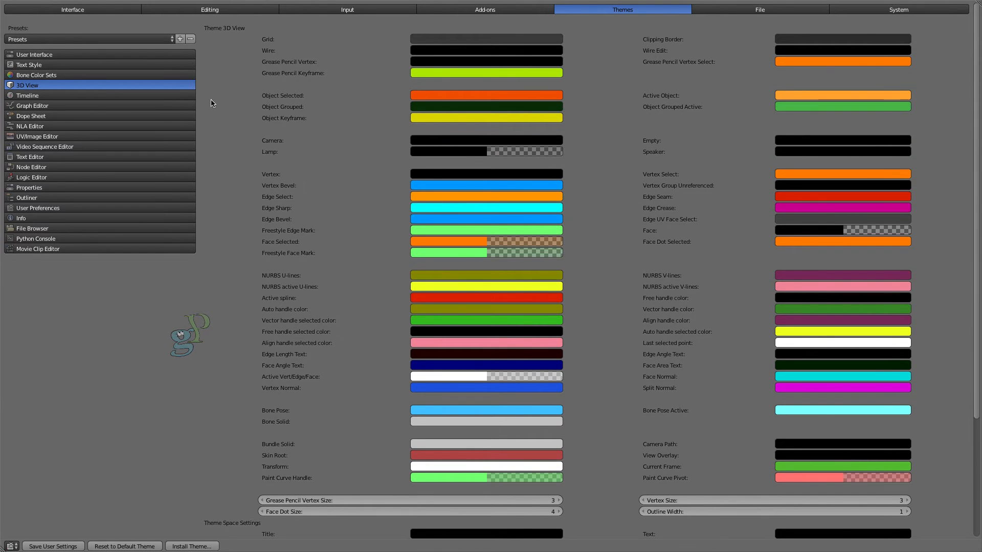
# Step: Apply the Elysiun theme preset
pyautogui.click(88, 39)
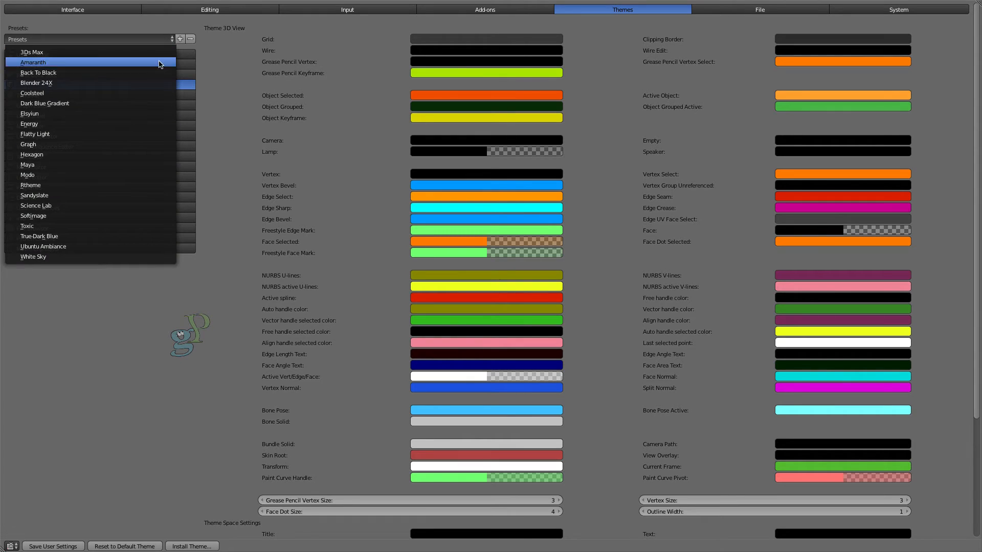
pyautogui.click(30, 113)
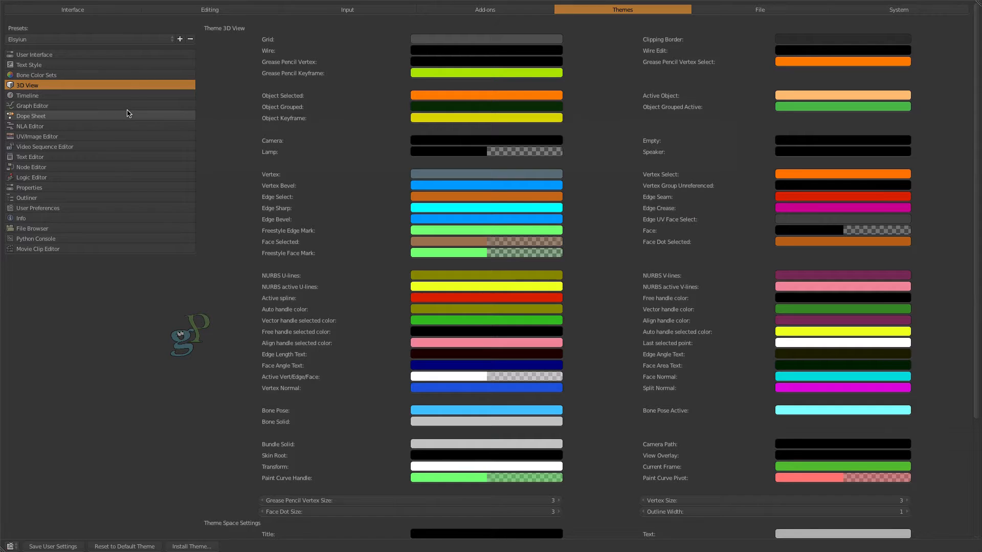
# Step: Set the viewport background gradient to dark slate-blue and leave full-screen preferences
pyautogui.scroll(-3)
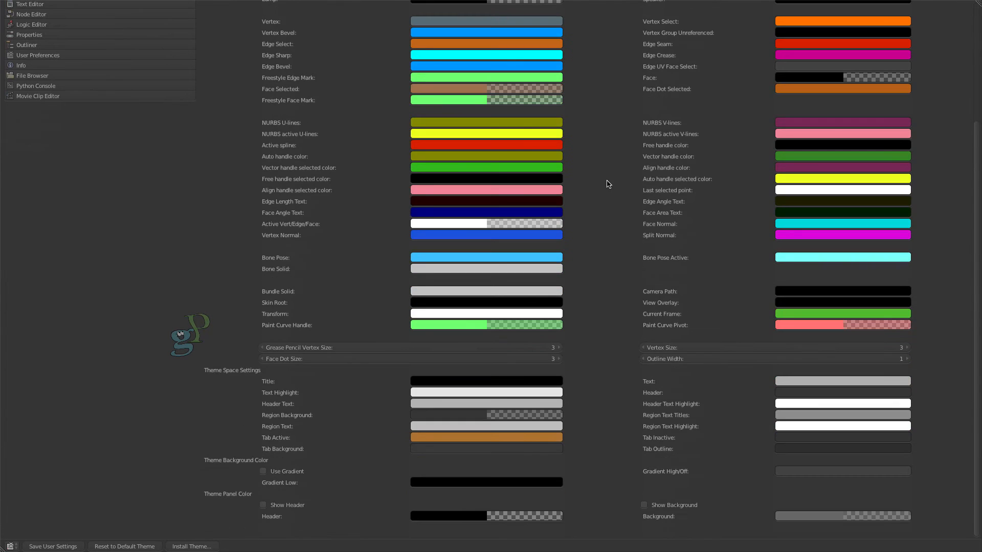
pyautogui.moveTo(704, 467)
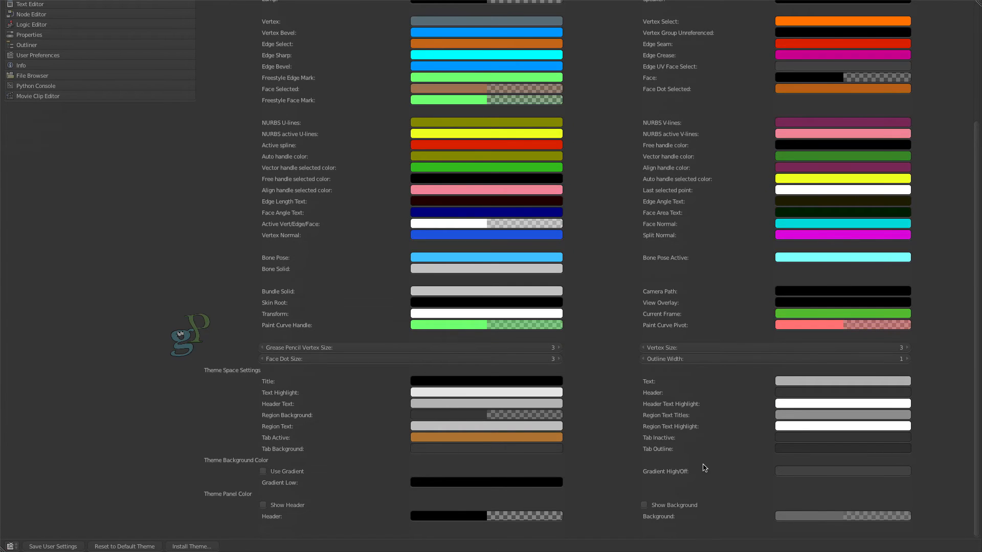
pyautogui.click(842, 470)
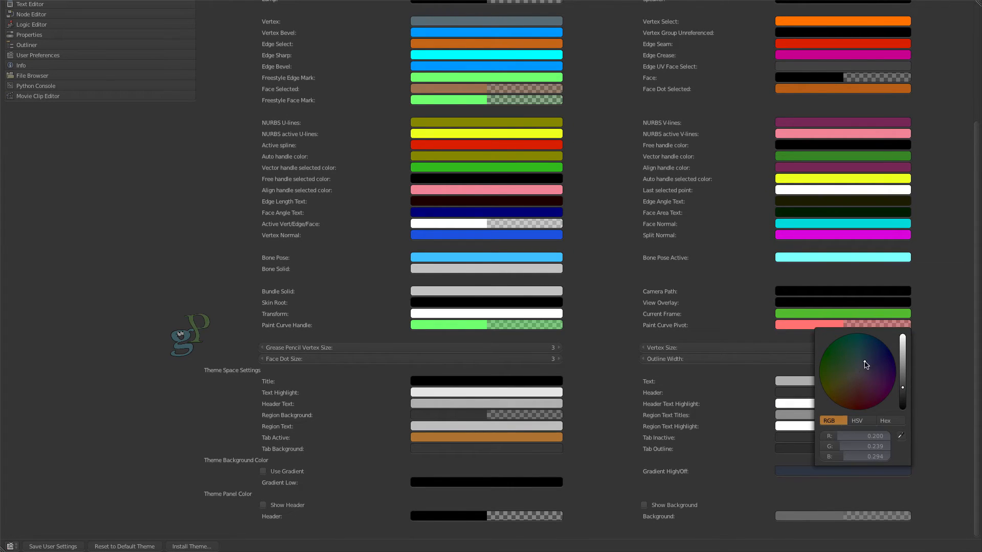
pyautogui.click(741, 408)
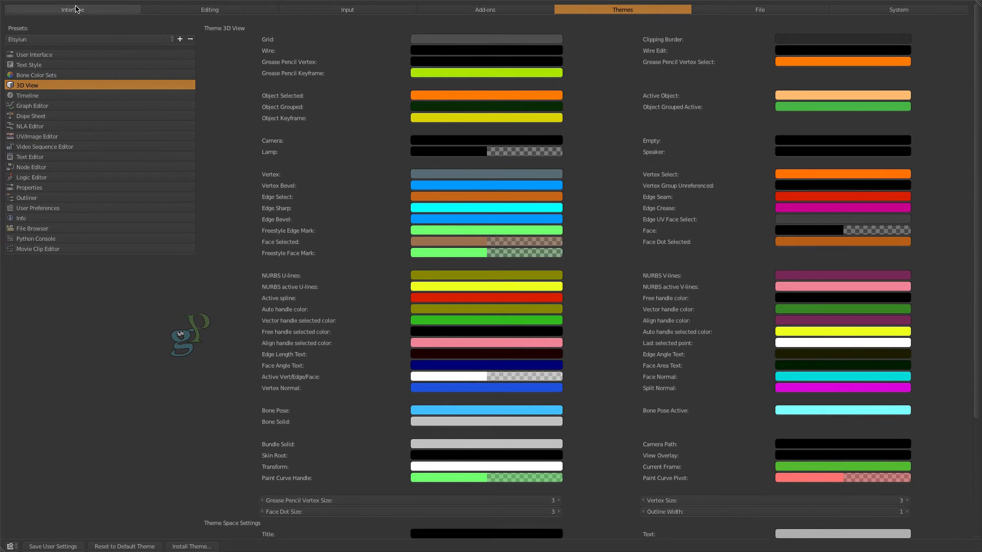
pyautogui.click(77, 6)
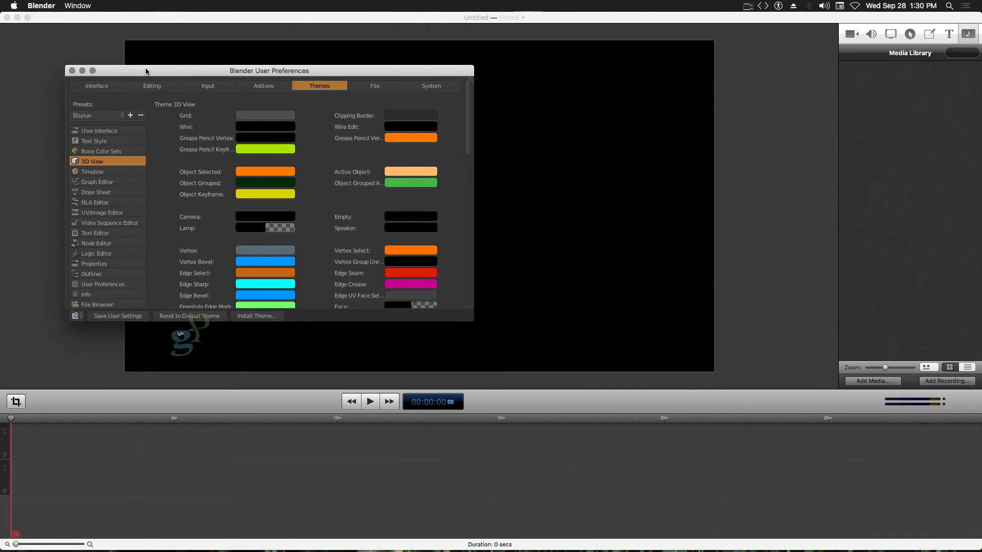
# Step: Close the User Preferences window to return to the scene
pyautogui.click(73, 71)
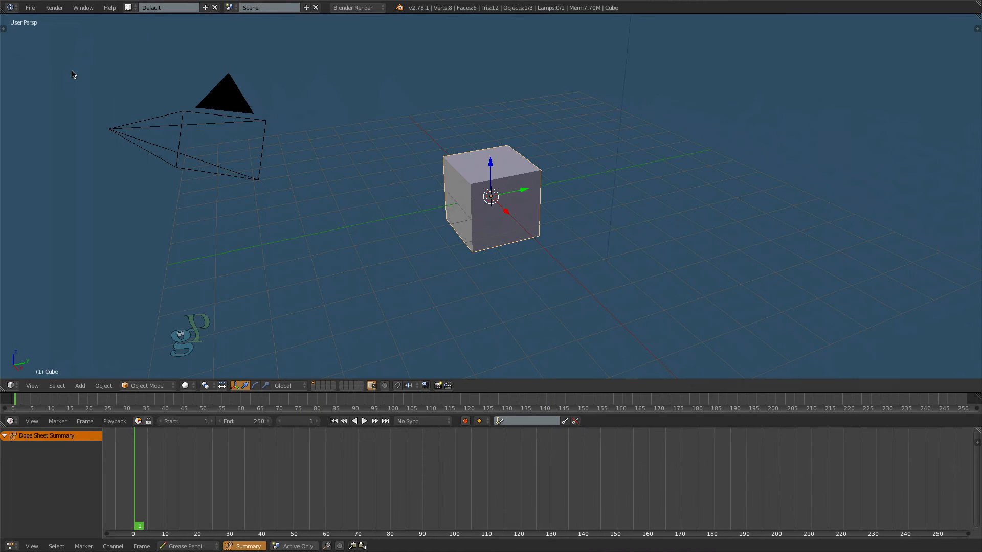
pyautogui.moveTo(490, 279)
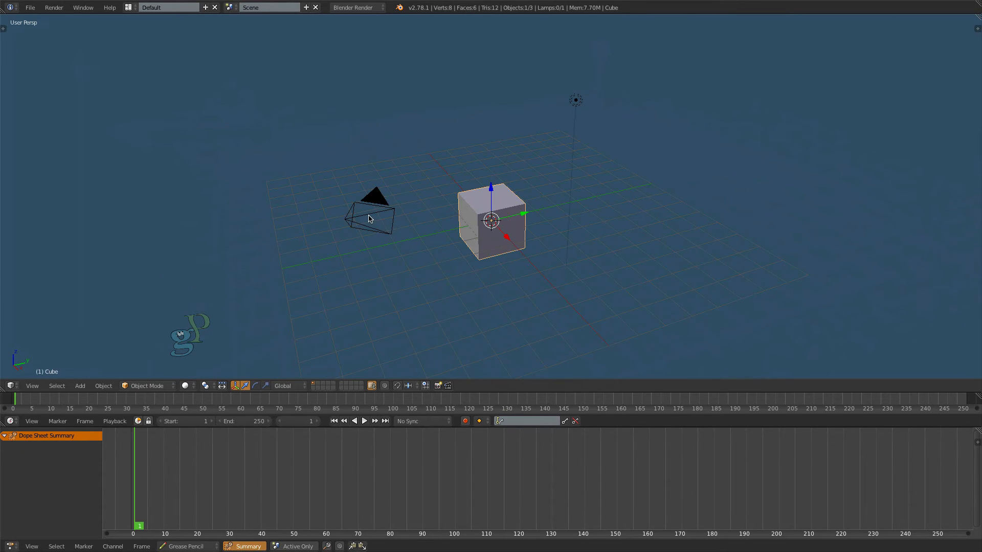
# Step: Clear the camera, cube and lamp from the scene and place the 3D cursor
pyautogui.click(369, 216)
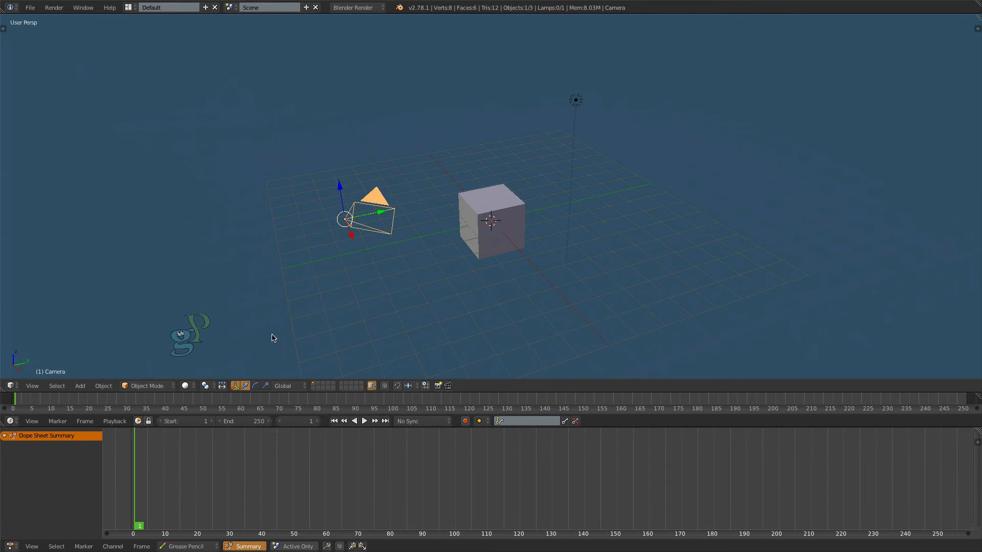
pyautogui.click(590, 205)
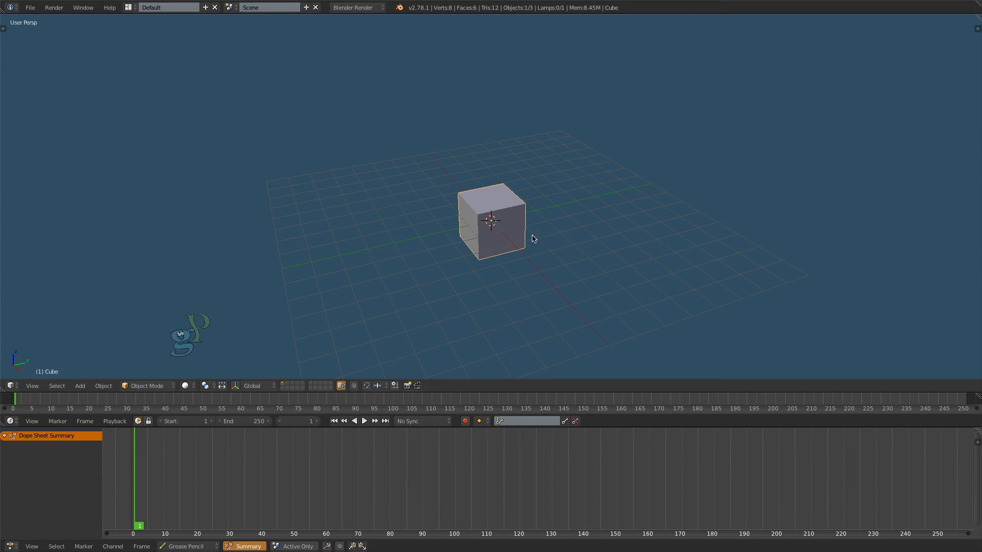
pyautogui.moveTo(549, 224)
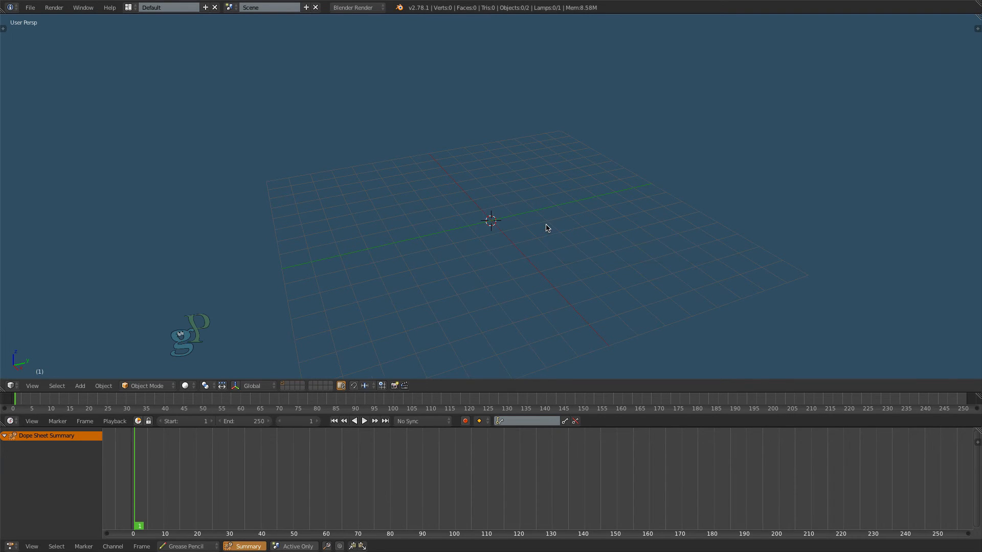
pyautogui.click(667, 100)
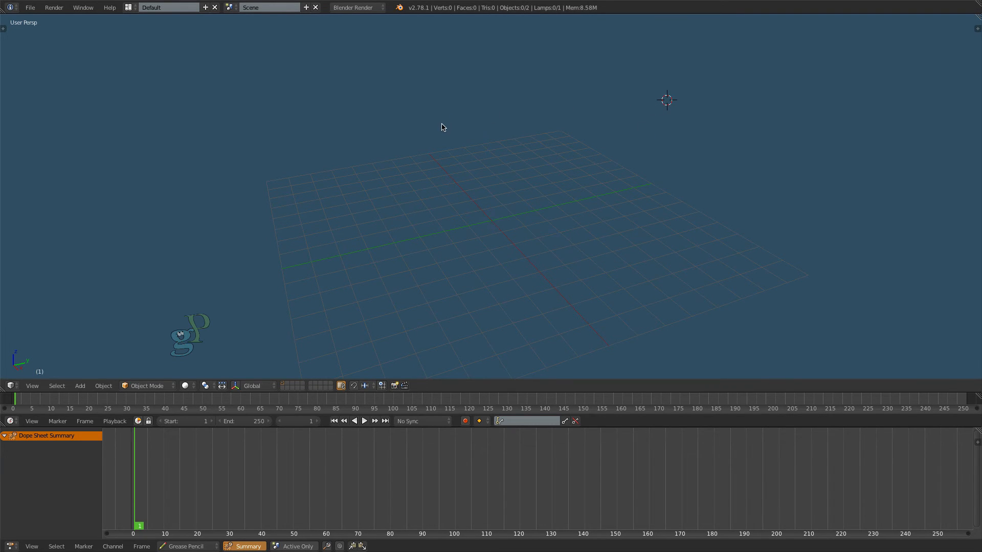
pyautogui.click(245, 224)
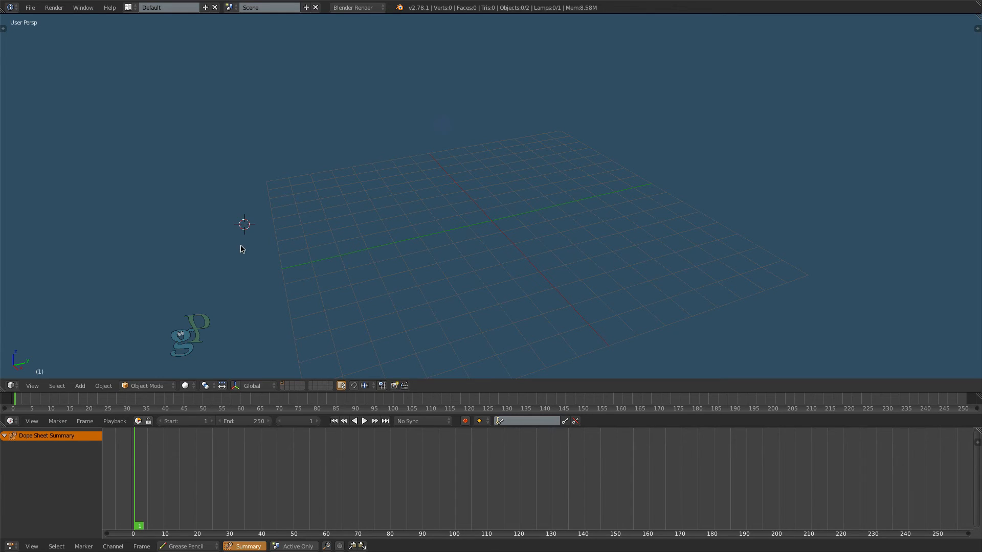
# Step: Set the Pivot Point to 3D Cursor
pyautogui.click(205, 385)
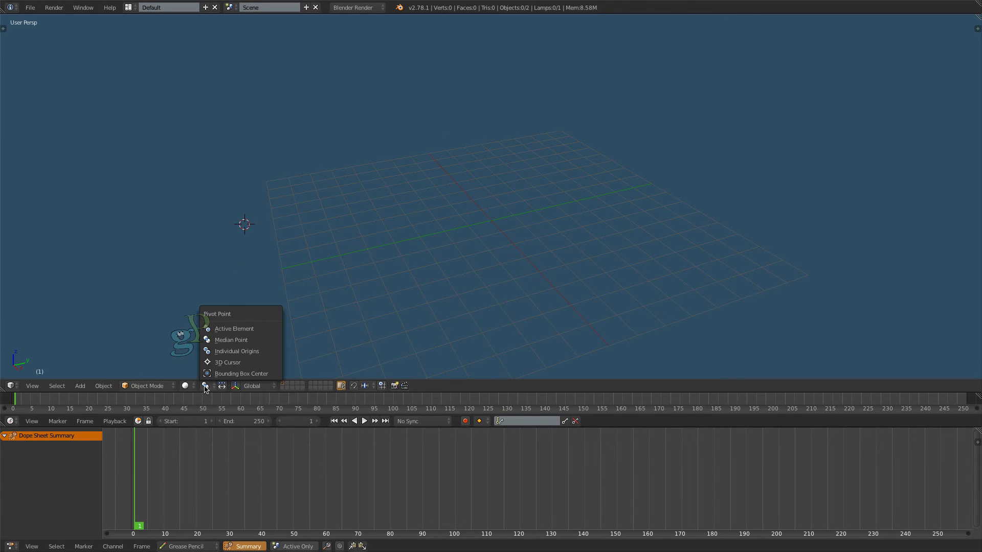
pyautogui.moveTo(252, 362)
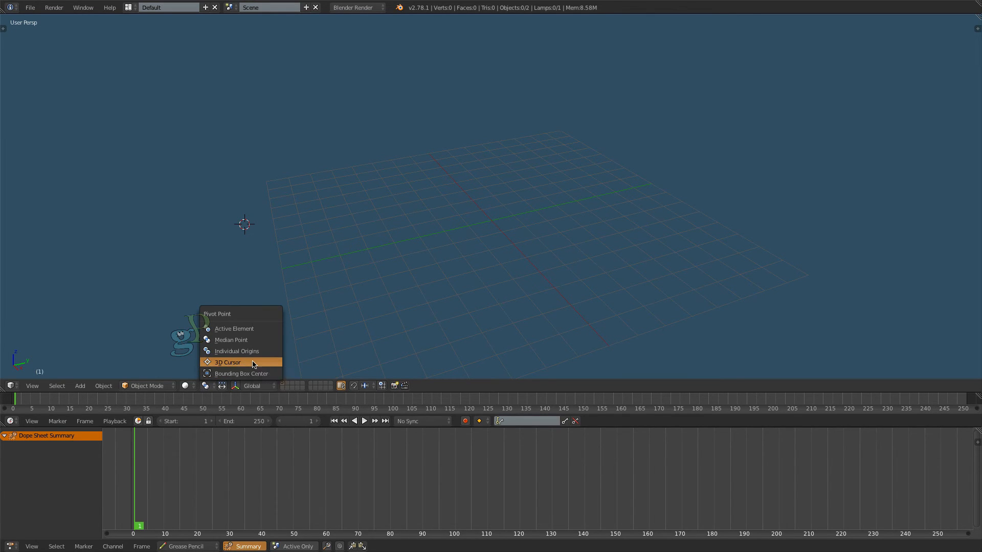
pyautogui.click(227, 362)
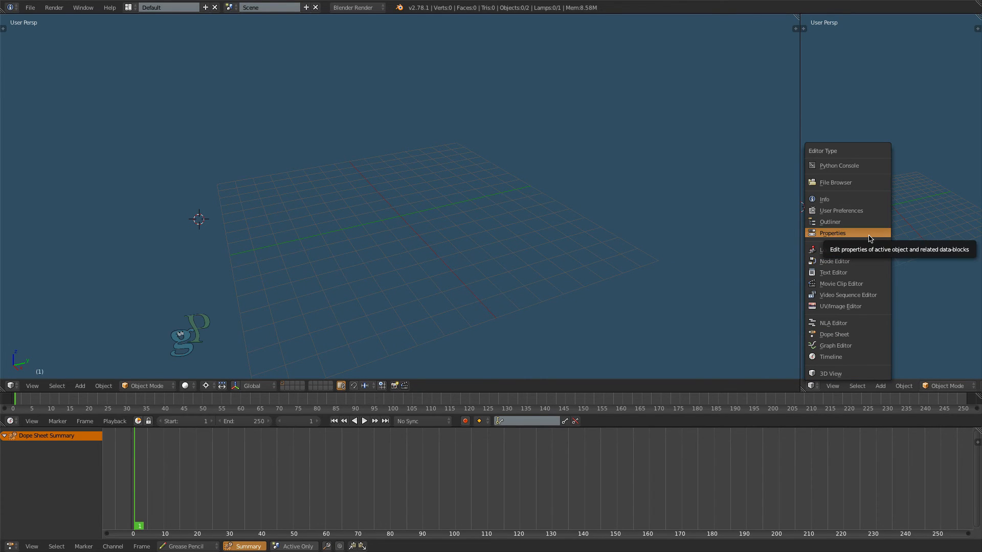
# Step: Make the new area a Properties editor and apply the HDTV 720p (1280×720) render preset
pyautogui.click(832, 233)
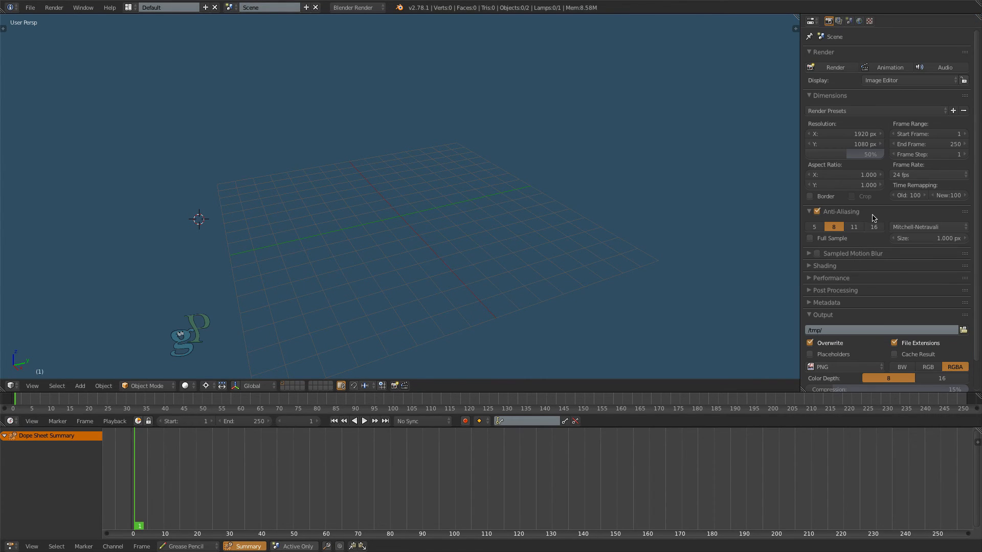
pyautogui.moveTo(862, 145)
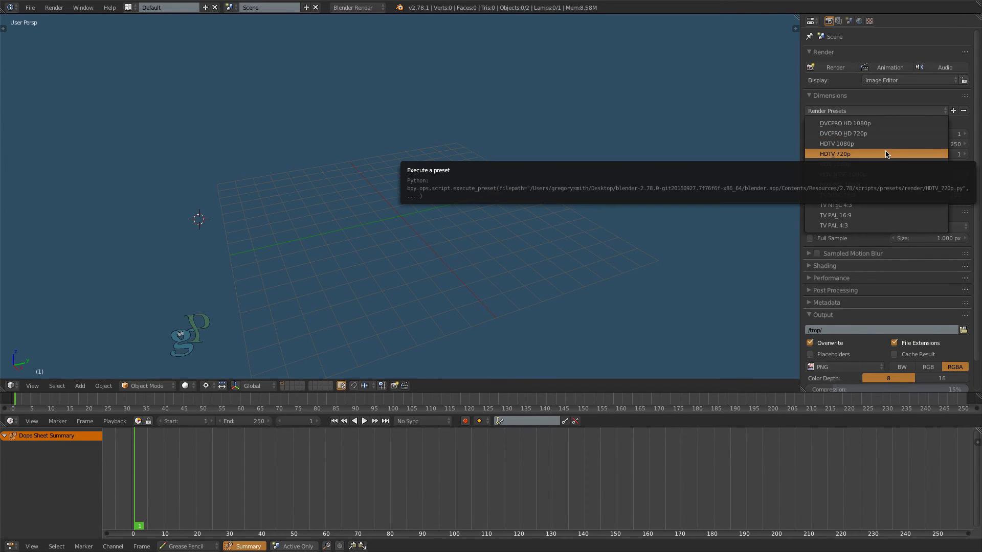
pyautogui.click(835, 155)
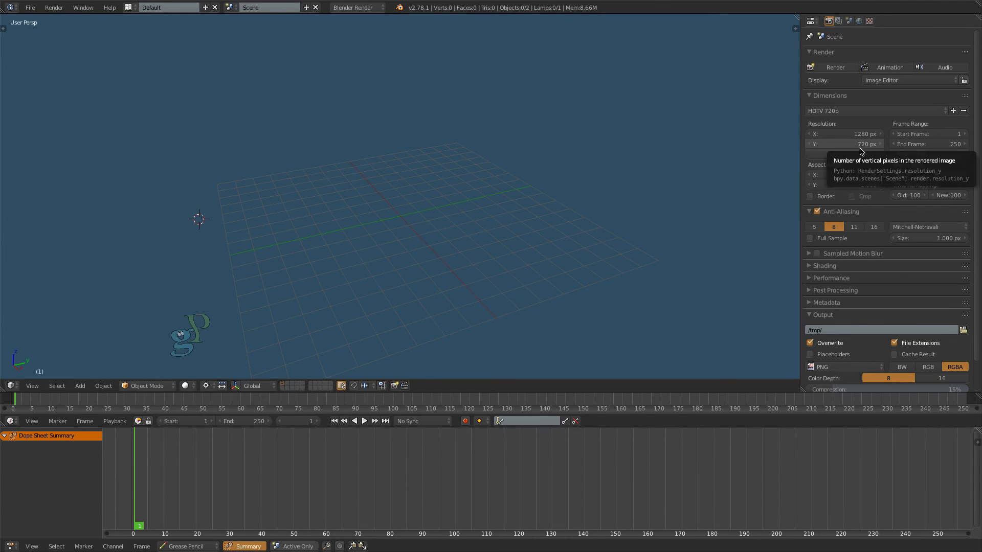
pyautogui.moveTo(762, 120)
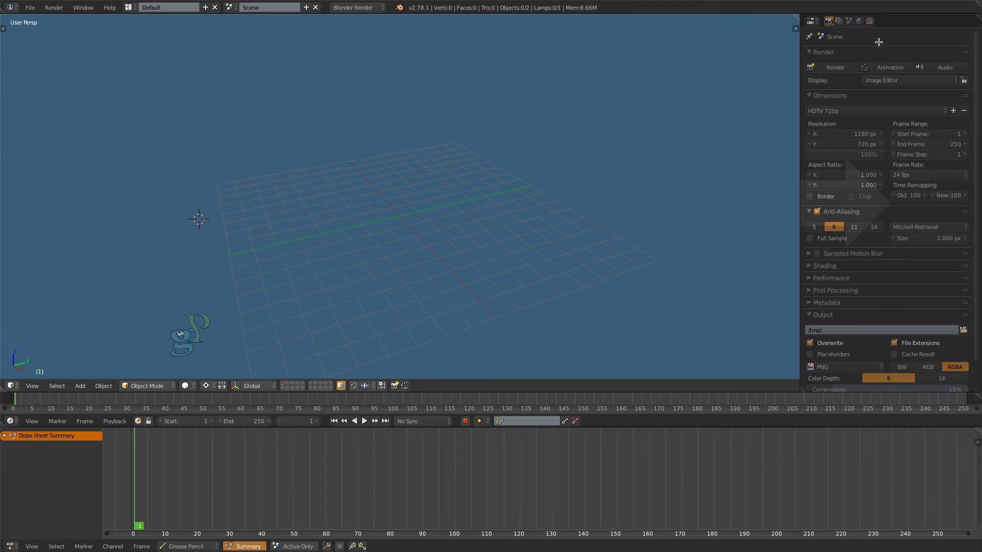
pyautogui.moveTo(856, 123)
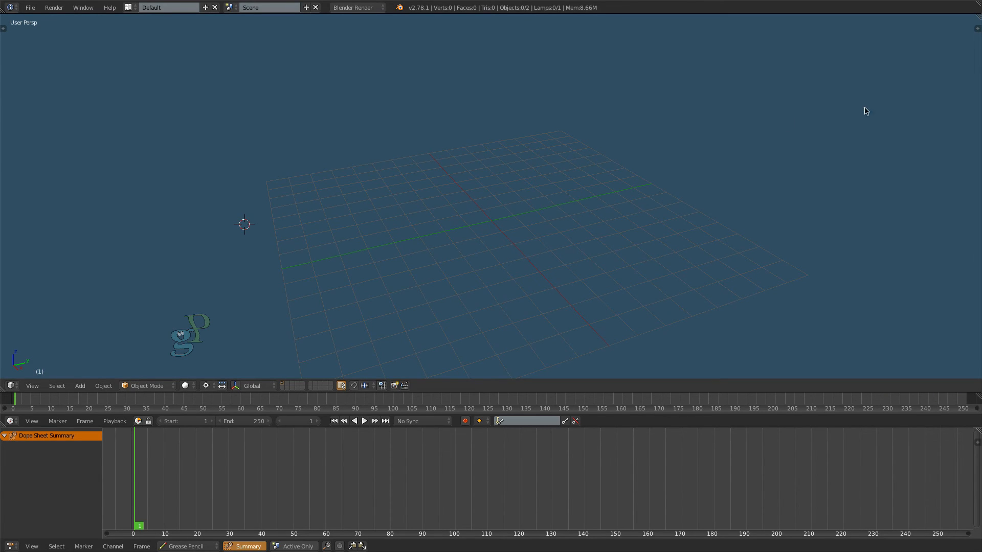
# Step: Switch off the grid floor and the X, Y and Z axis lines under the sidebar's Display settings
pyautogui.press('n')
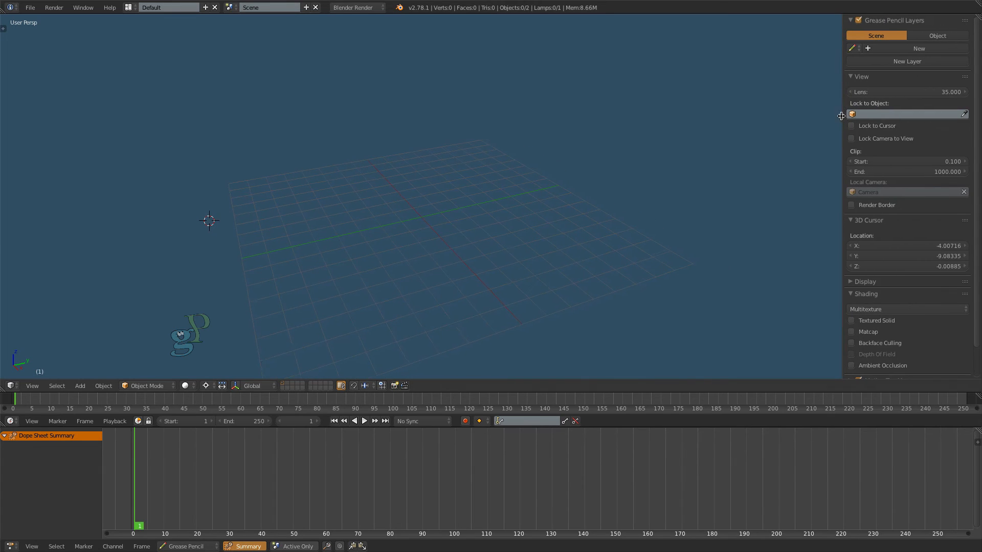
pyautogui.click(850, 293)
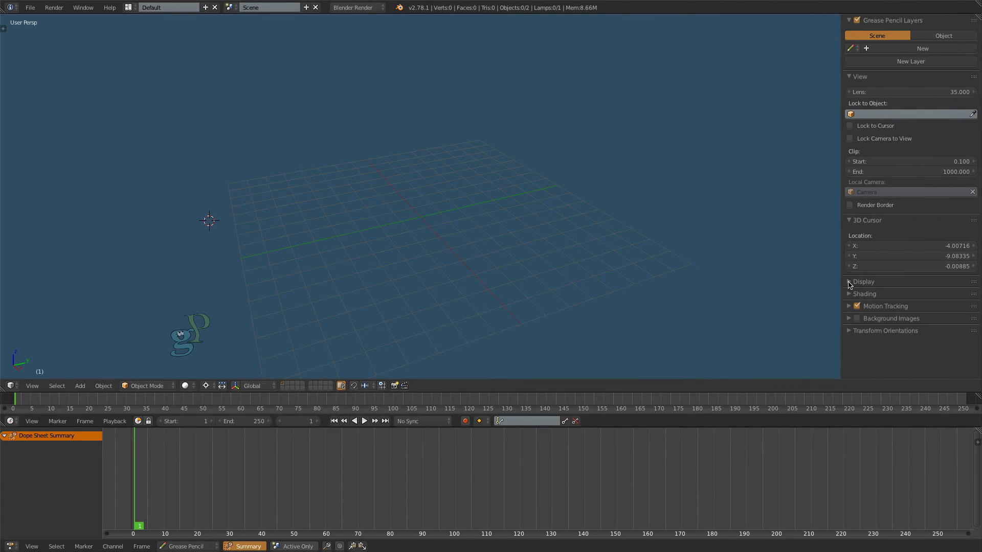
pyautogui.click(849, 283)
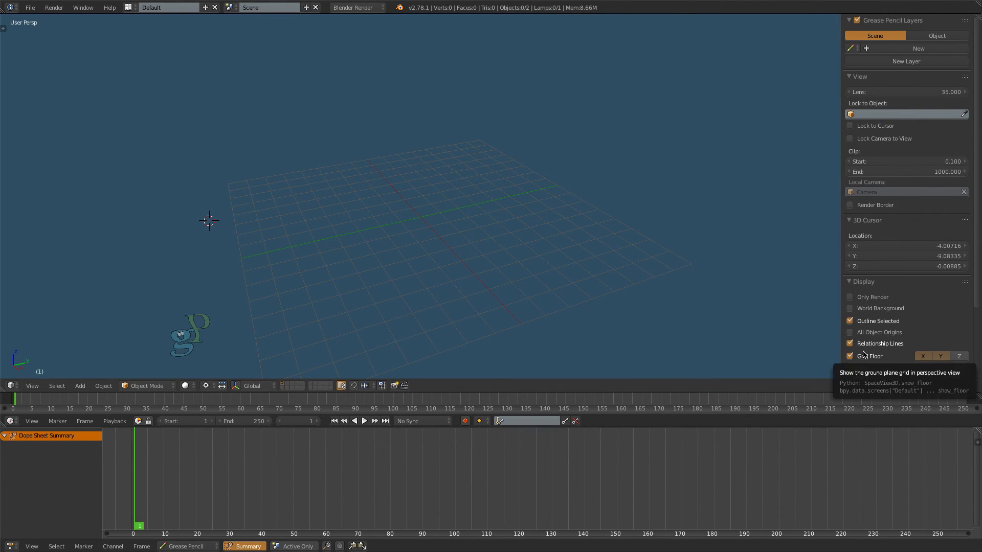
pyautogui.click(850, 356)
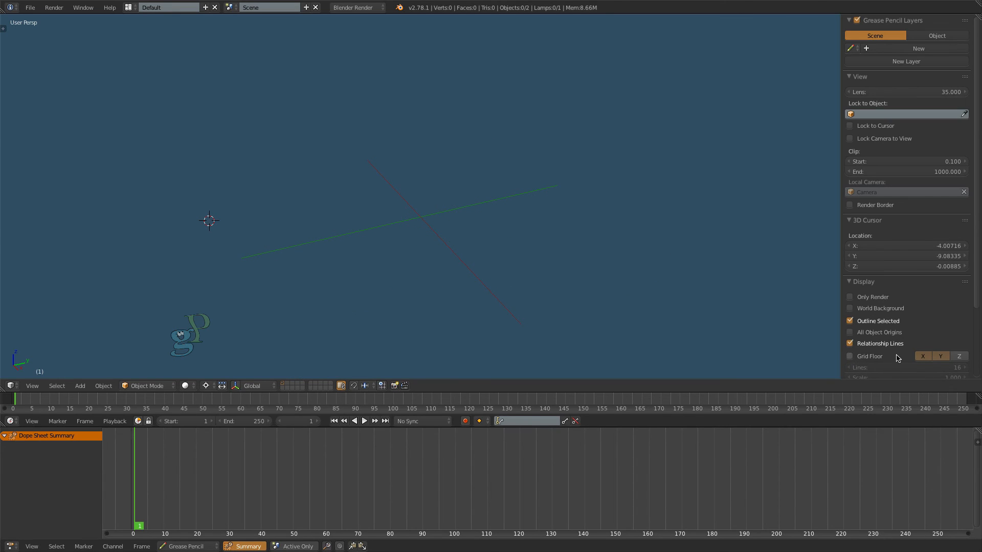
pyautogui.click(923, 356)
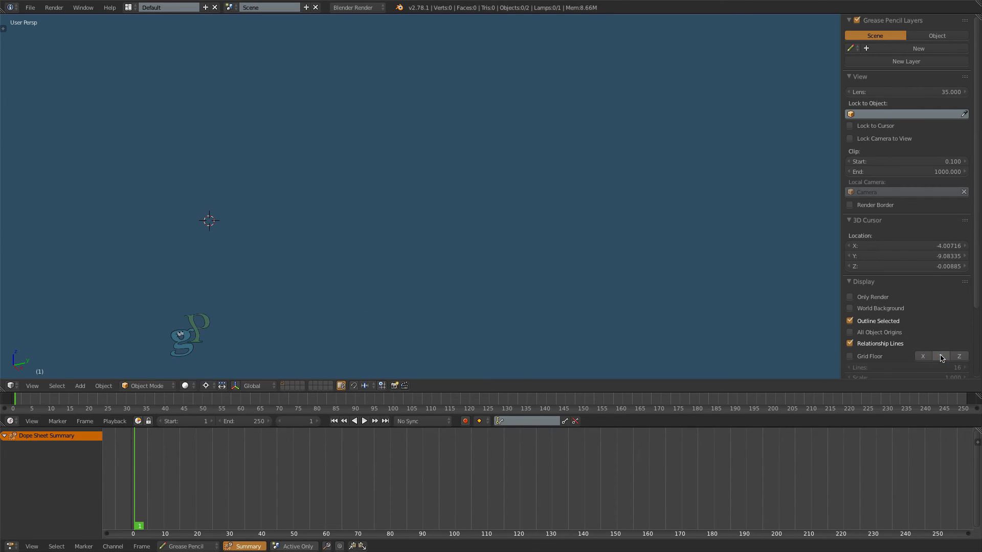
pyautogui.click(849, 282)
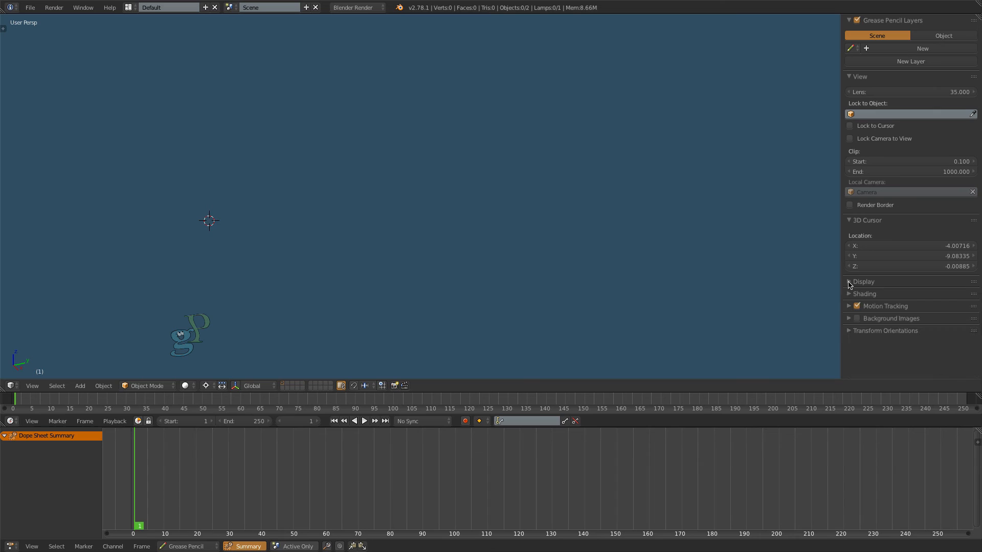
pyautogui.click(863, 281)
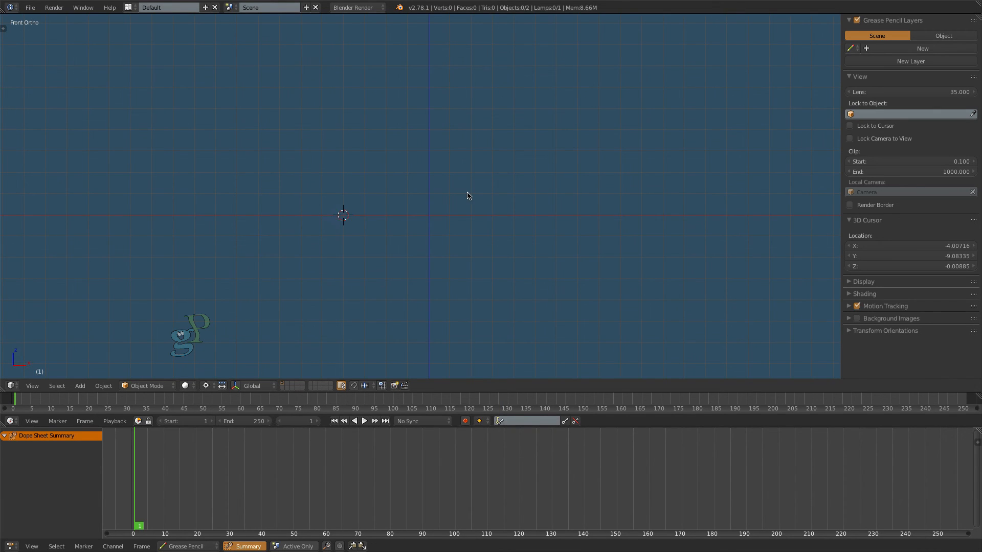
pyautogui.moveTo(32, 386)
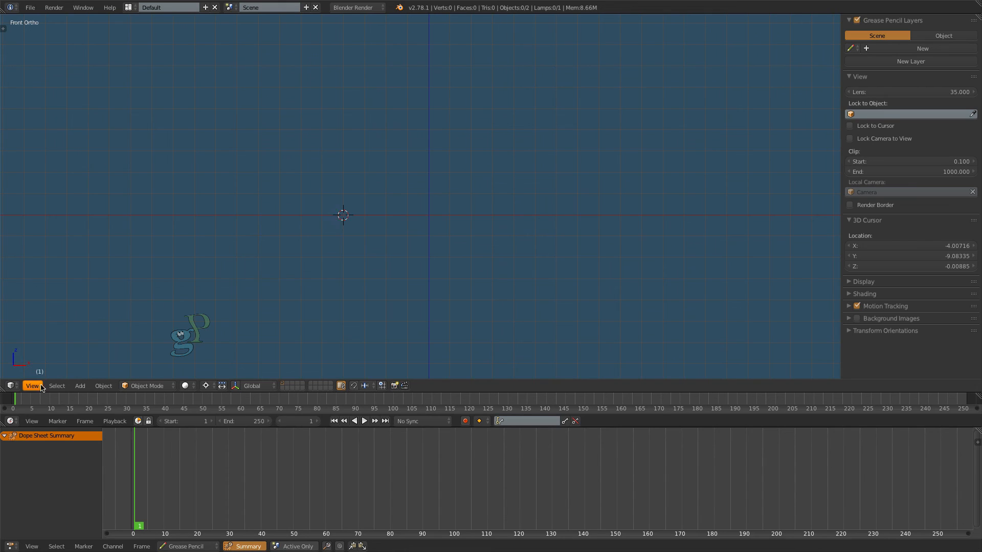
# Step: Bring up the View menu to look through the active camera
pyautogui.click(32, 386)
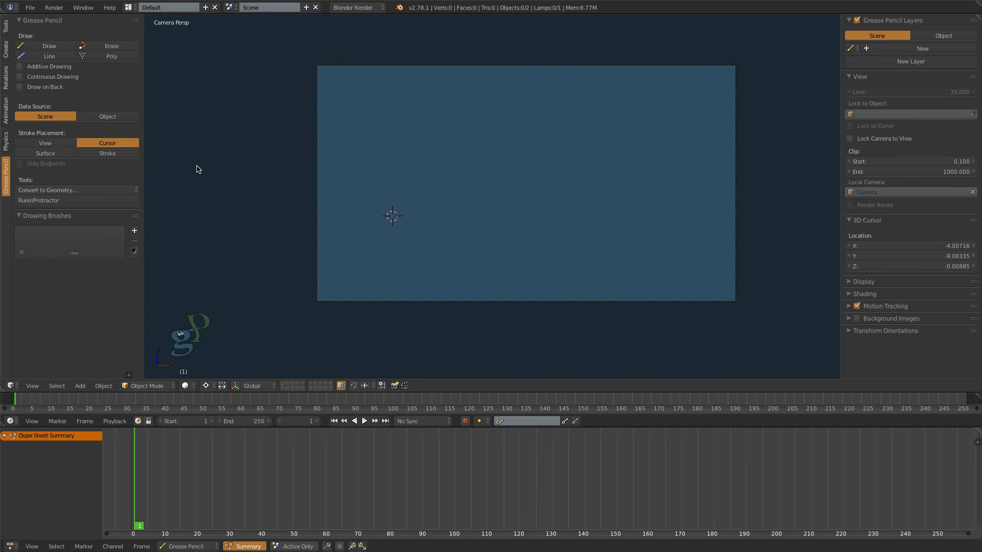
pyautogui.moveTo(232, 94)
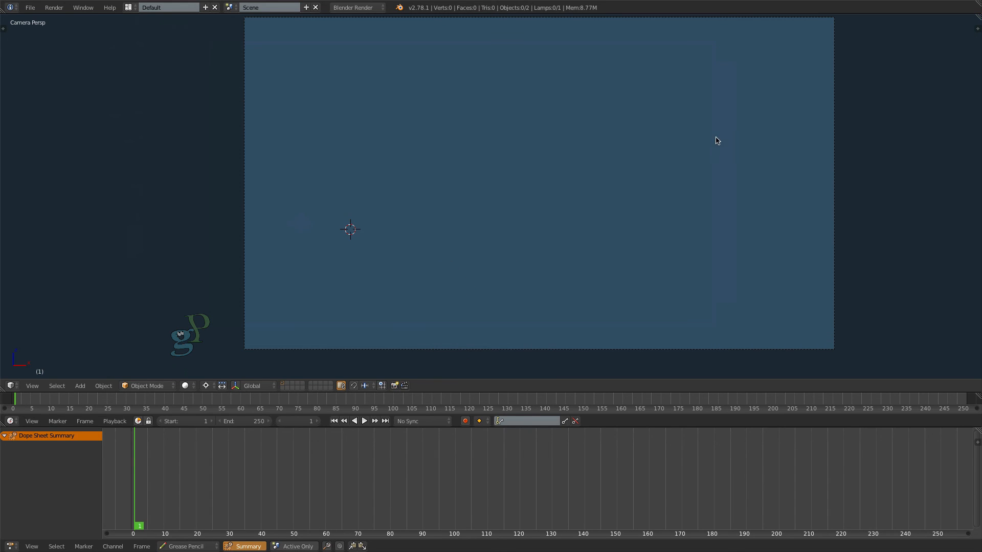
pyautogui.moveTo(338, 28)
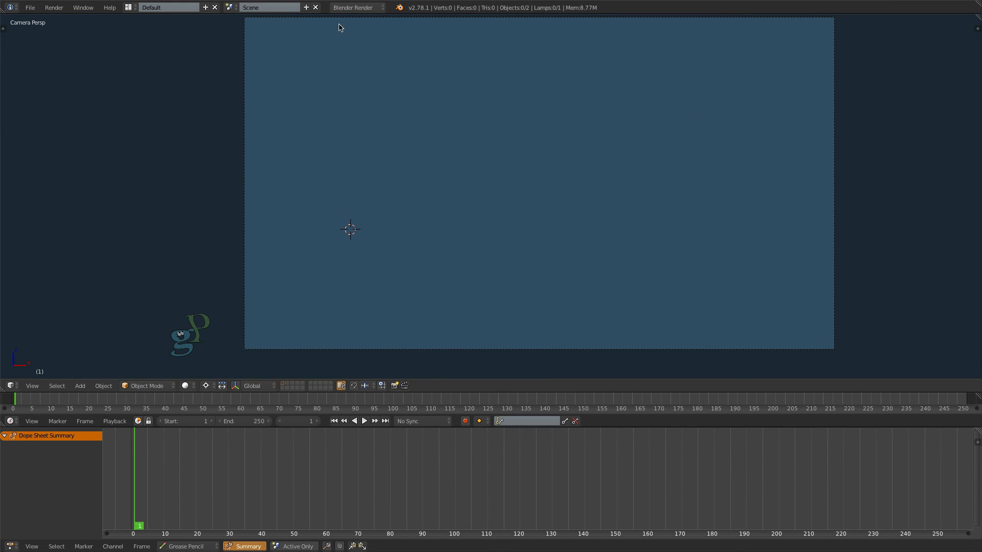